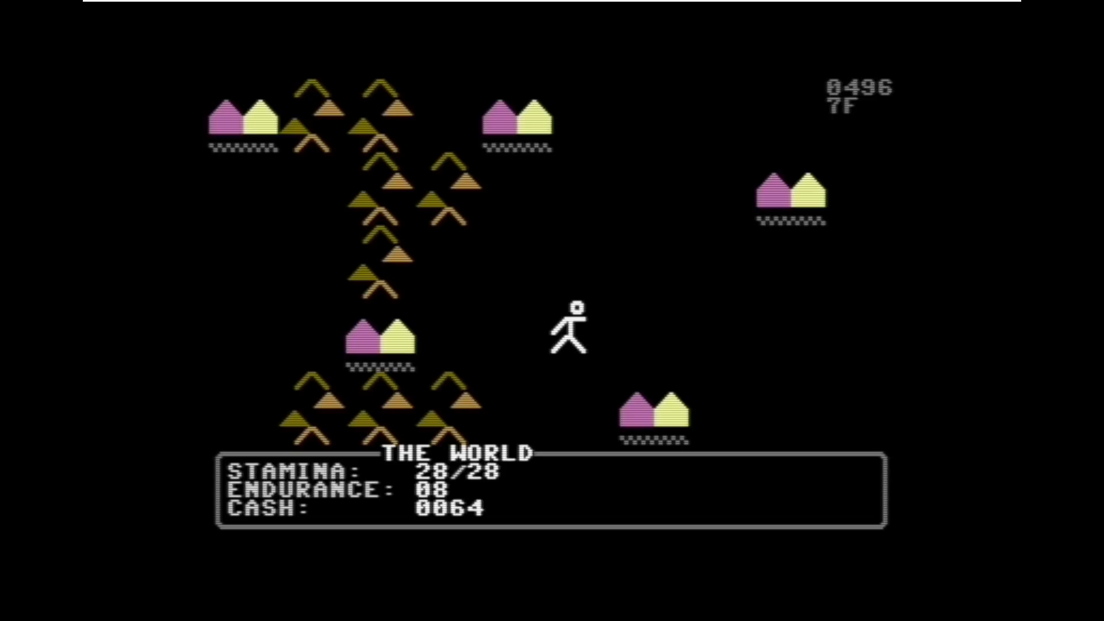
Walk the figure across the world map into Wheat Town, look around and leave again
key(Left)
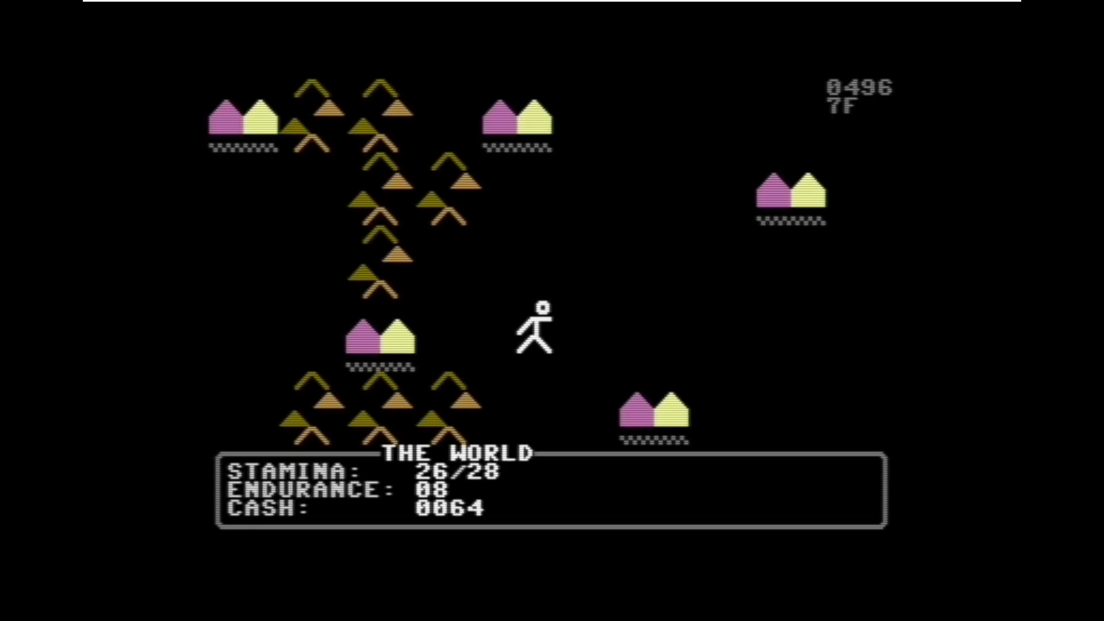
key(Right)
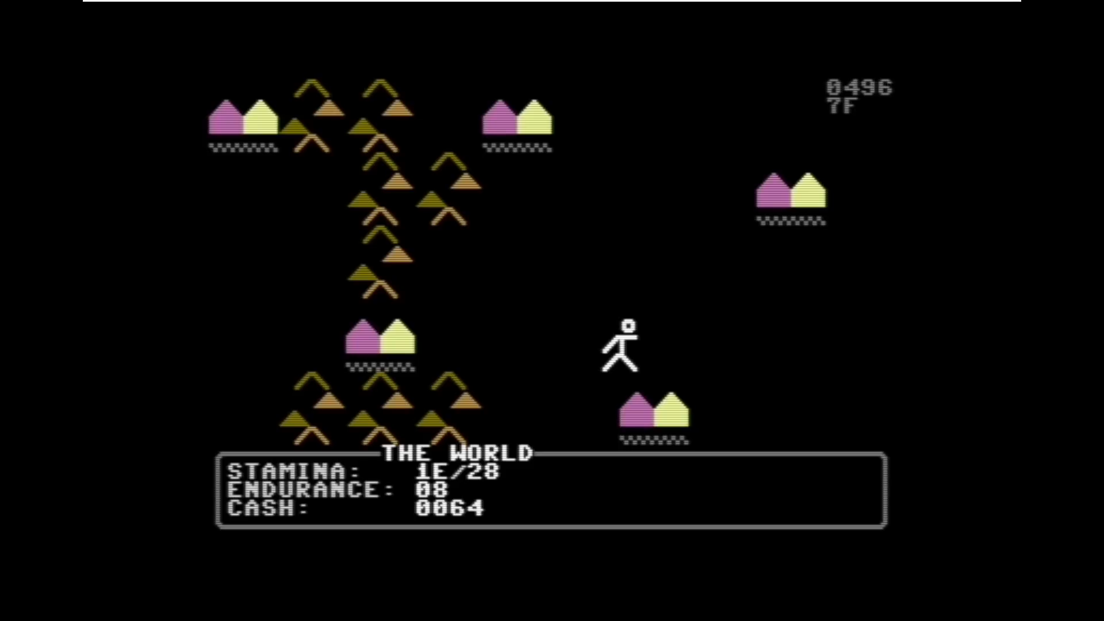
key(Up)
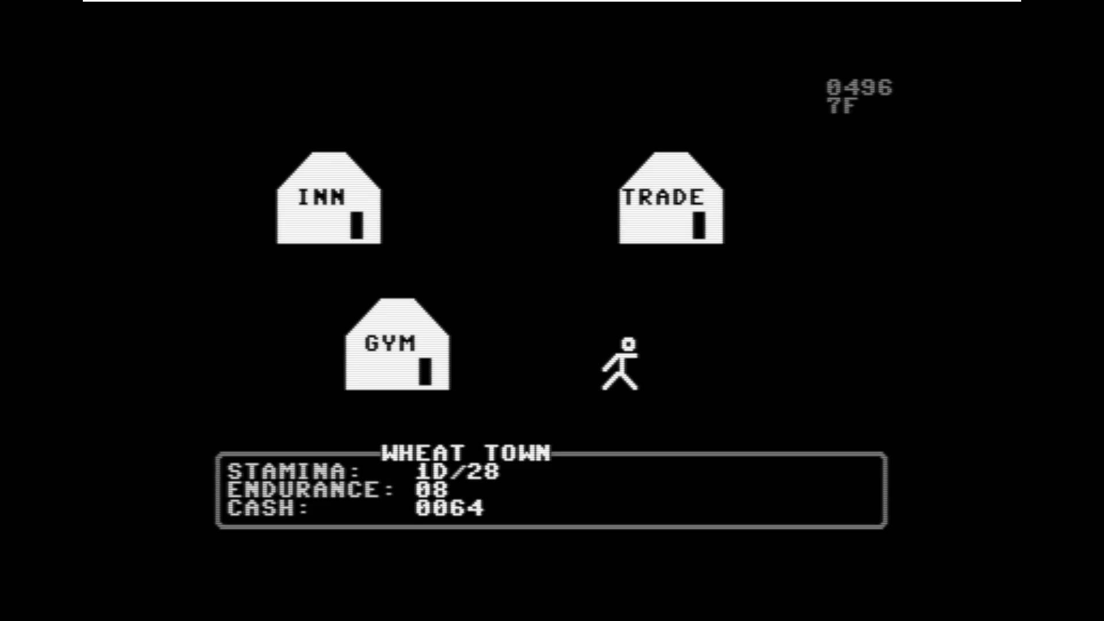
key(Right)
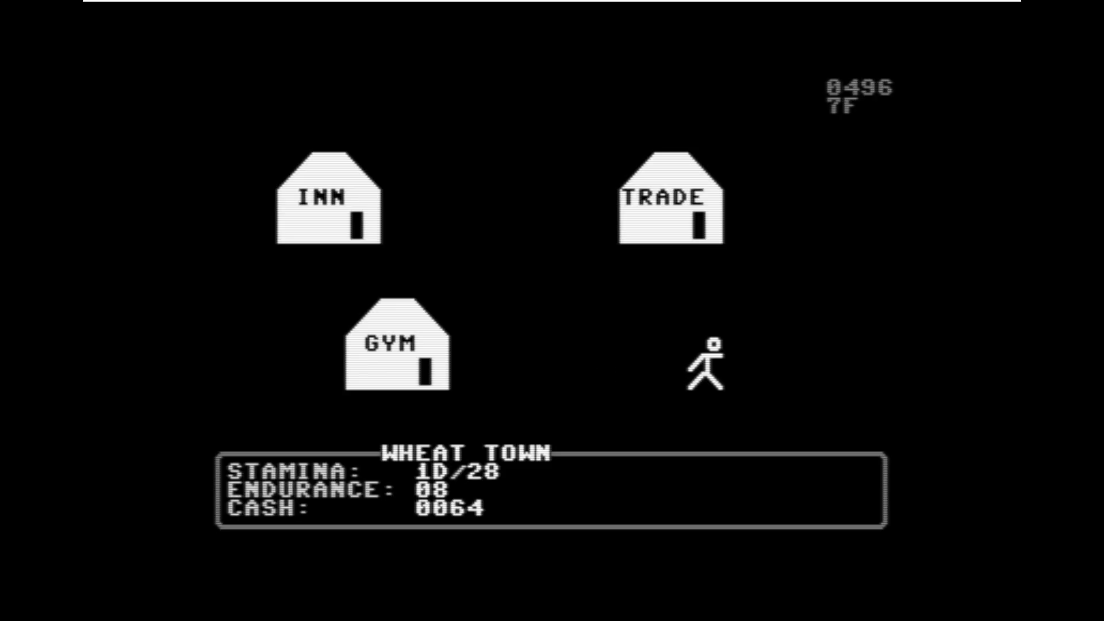
key(Right)
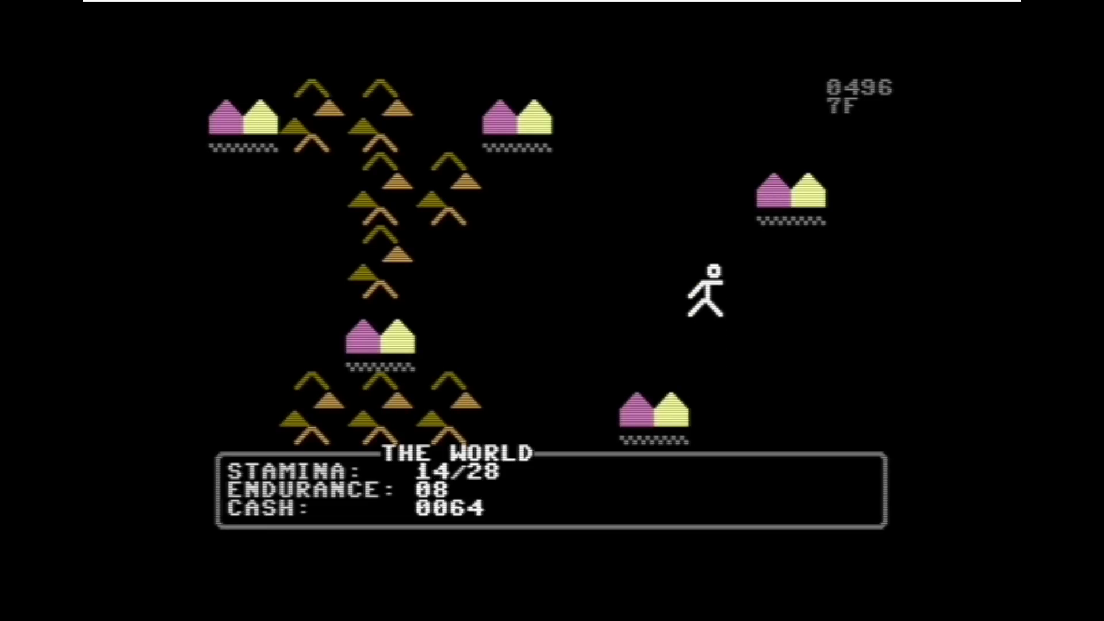
Head back through Wheat Town to train, visit Wool Town and return to the world map
key(Left)
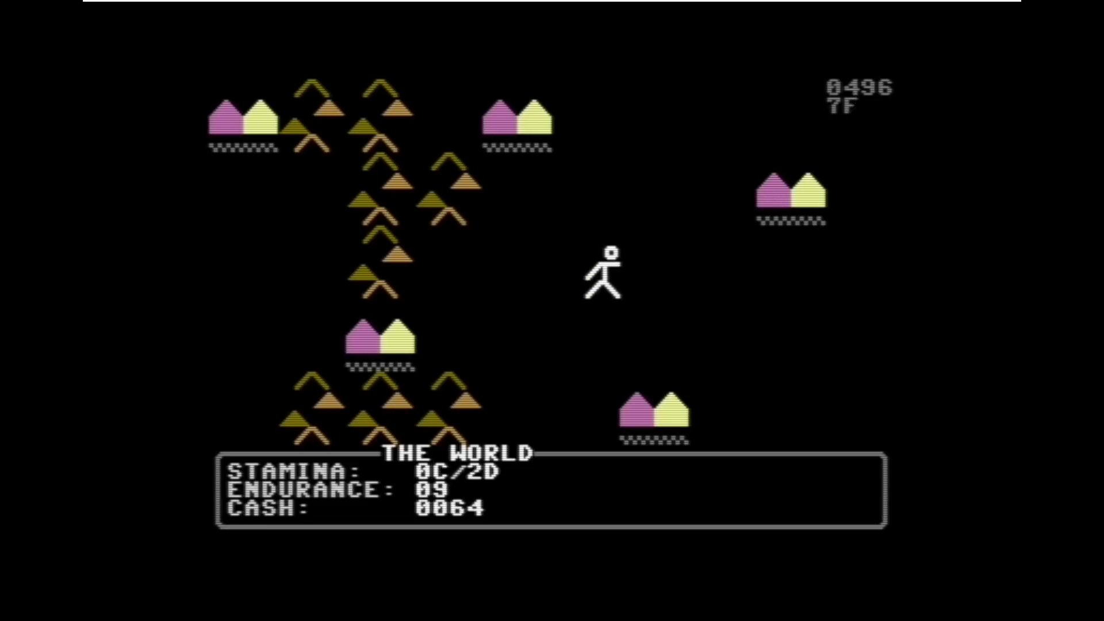
key(Left)
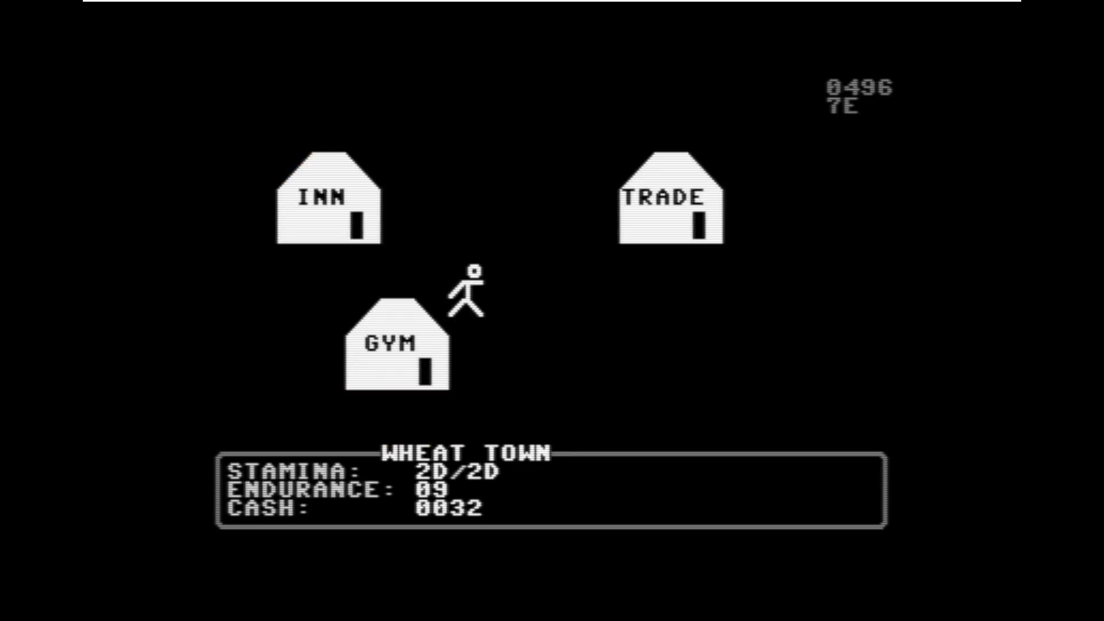
key(up)
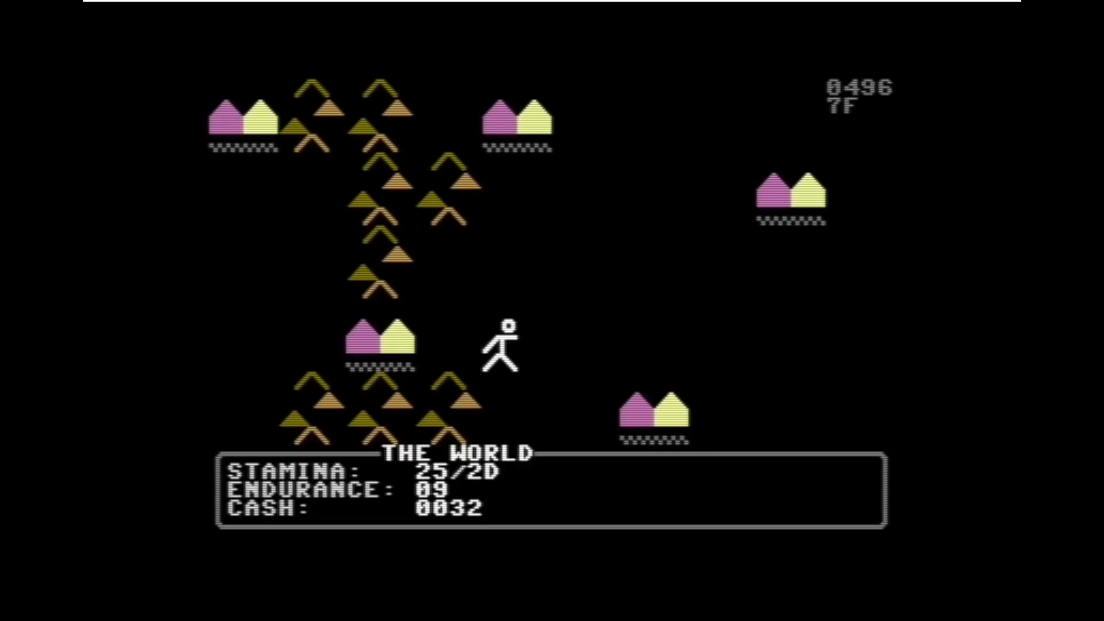
key(Left)
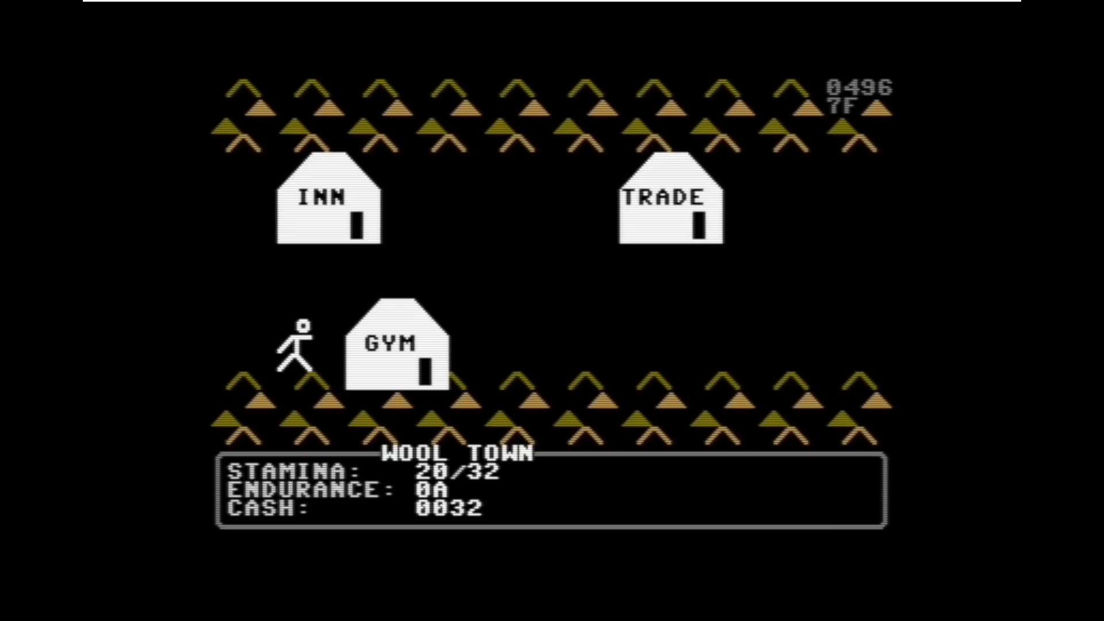
key(Left)
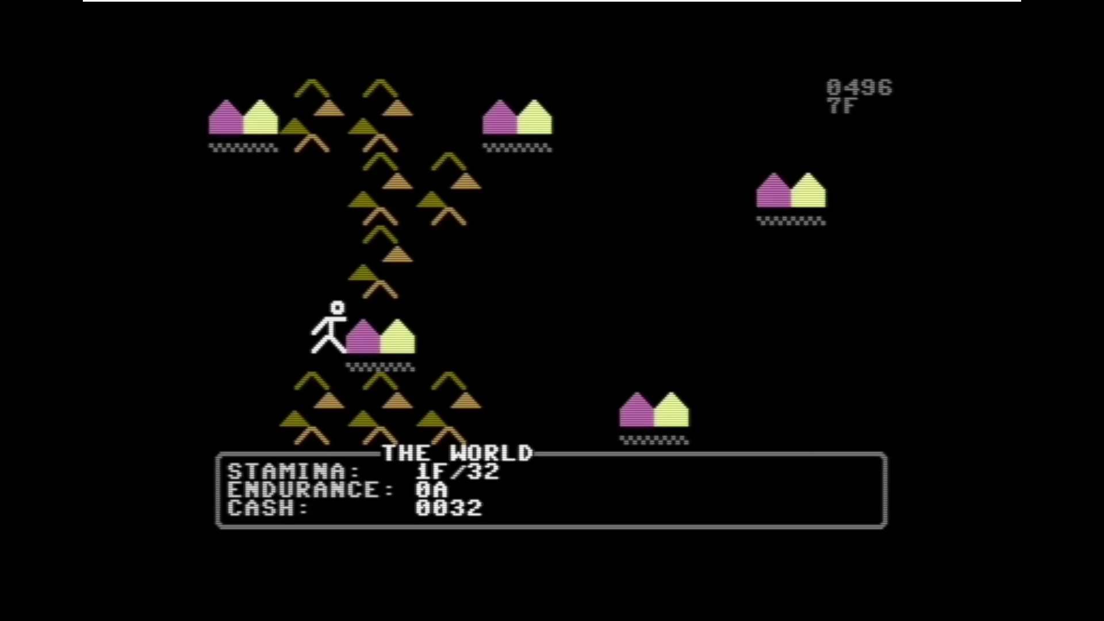
key(Up)
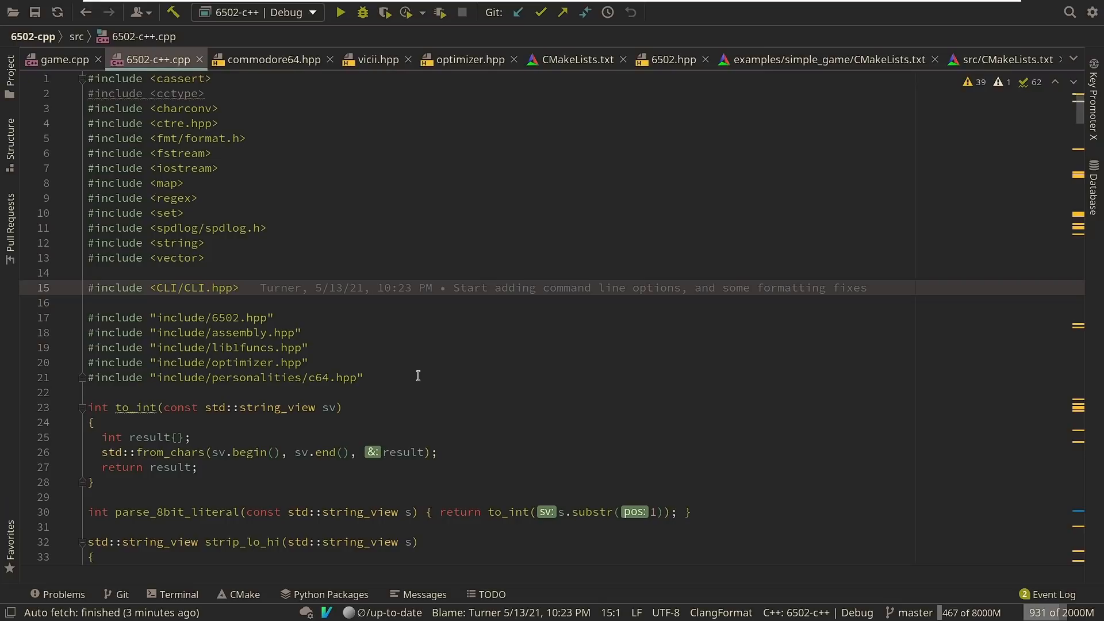
Scroll down through 6502-c++.cpp from the includes toward translate_instruction
scroll(down, 3)
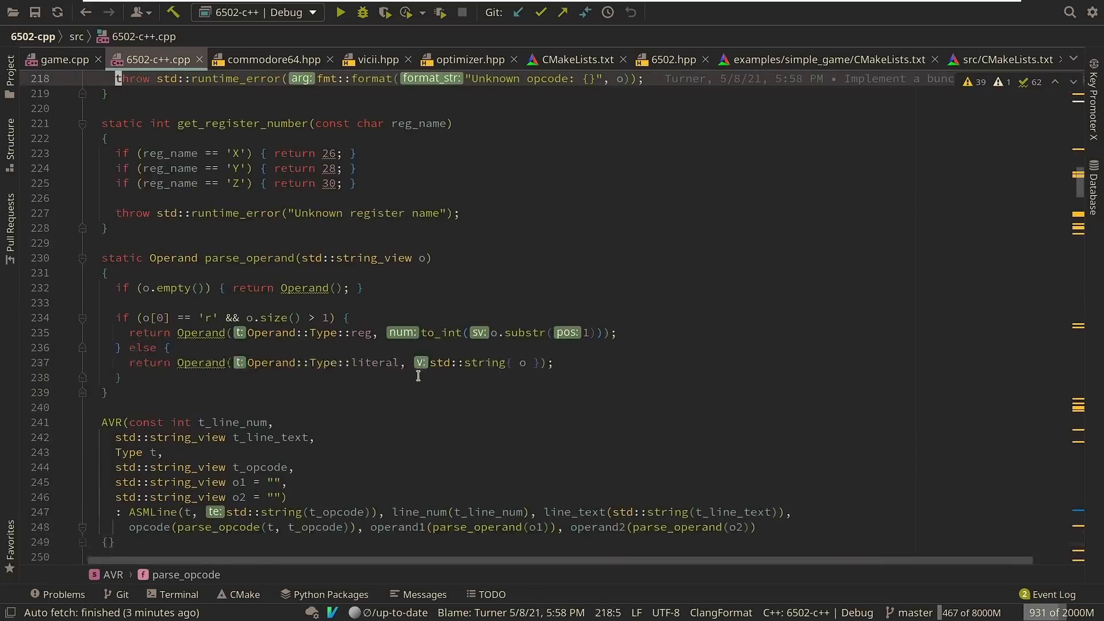
scroll(down, 3)
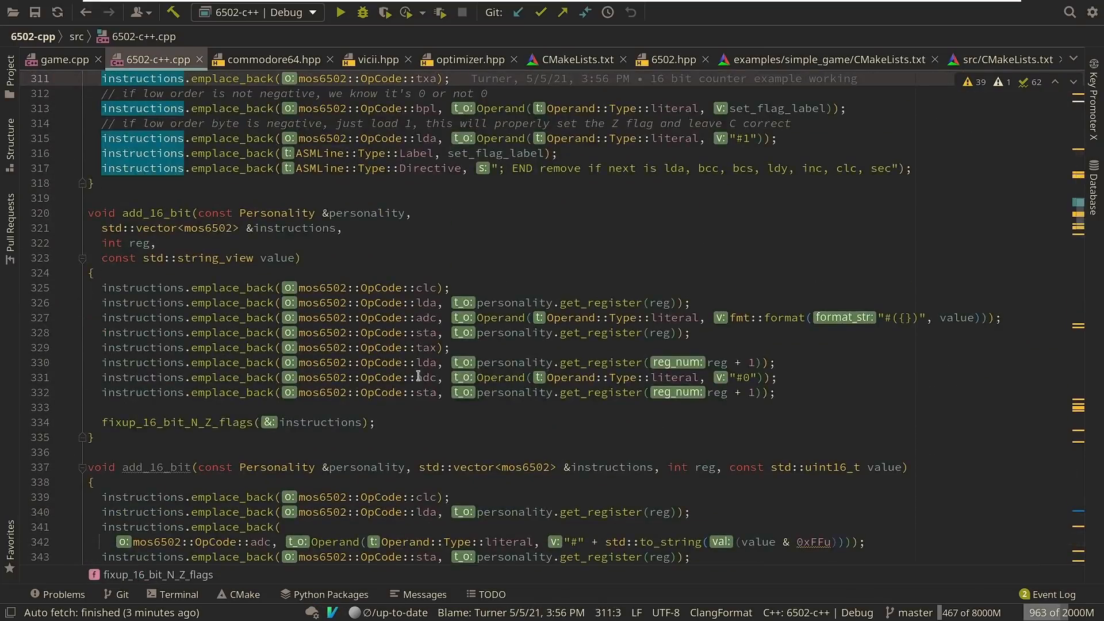
scroll(down, 3)
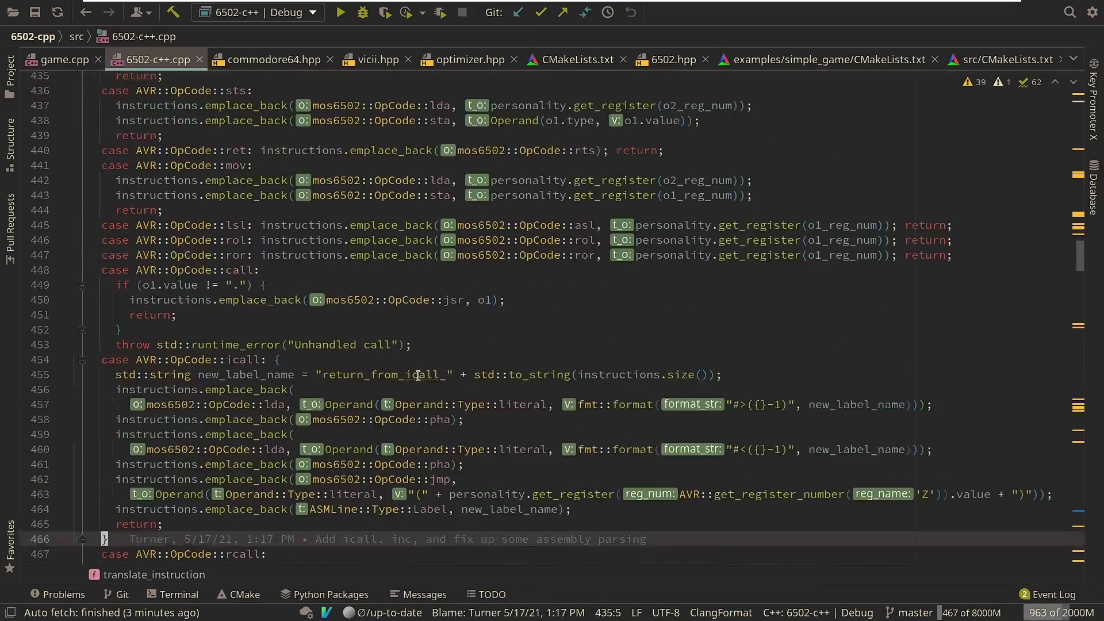
scroll(down, 3)
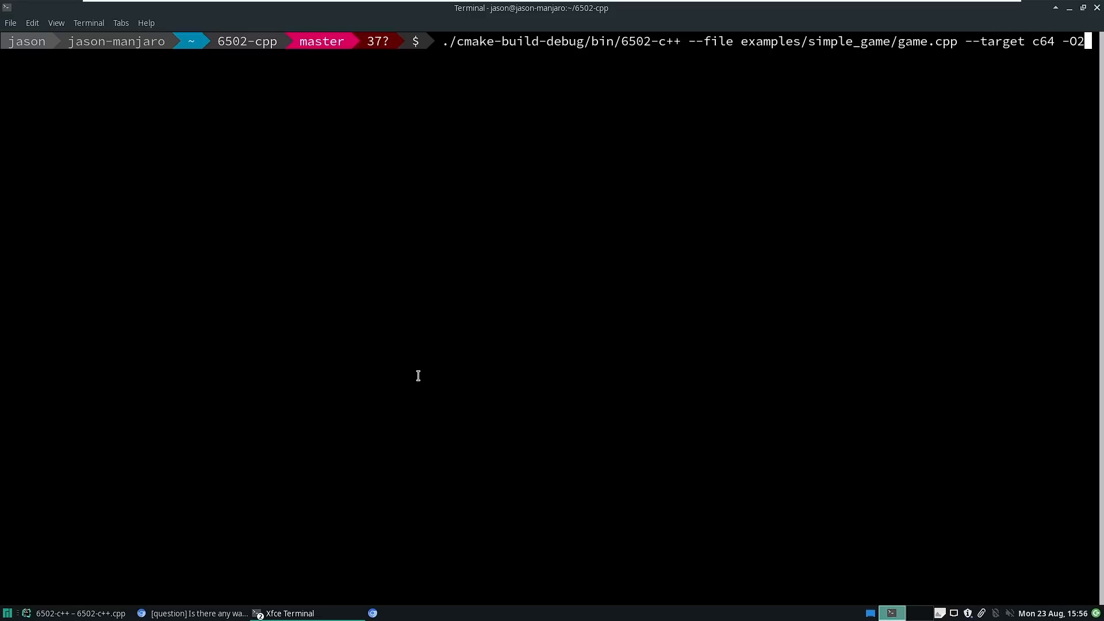
Run 6502-c++ to print its option list and reset the terminal
key(Return)
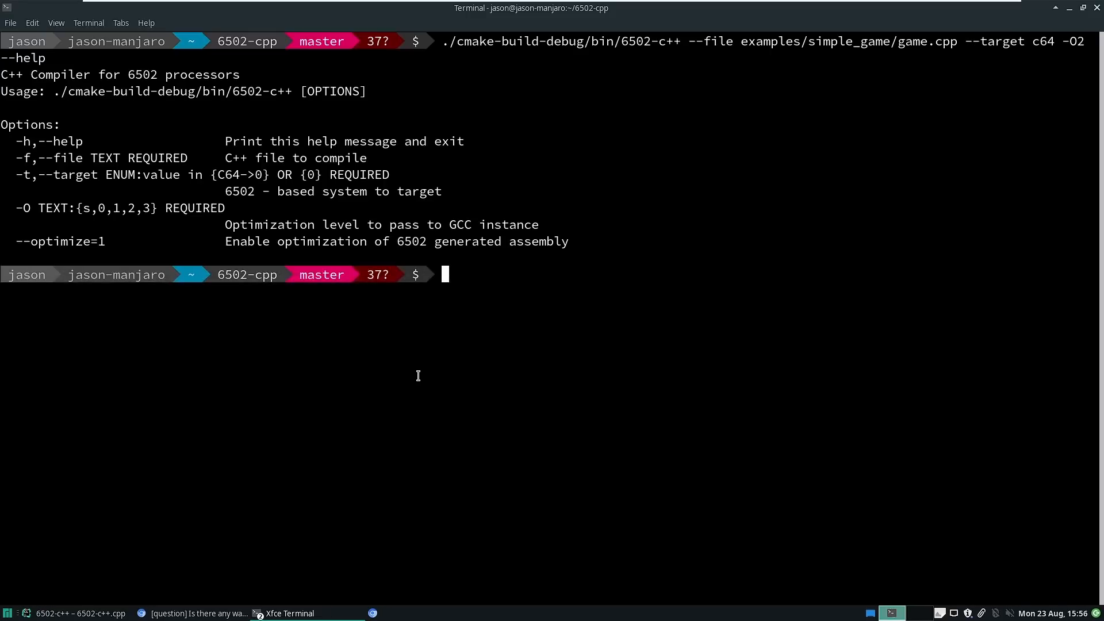
key(Up)
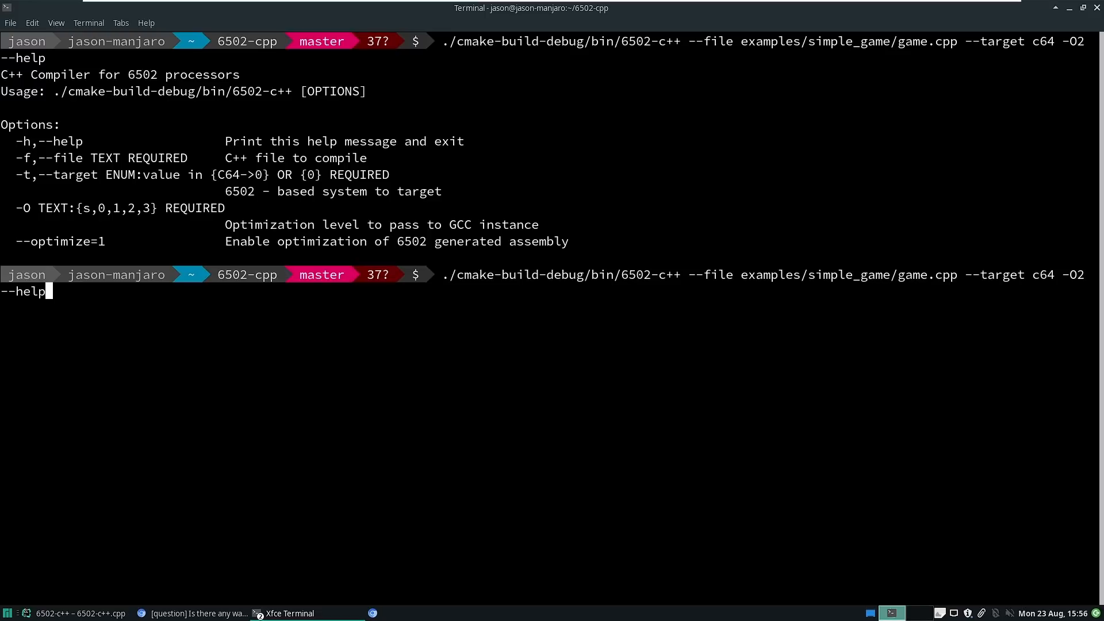
mouse_move(117, 244)
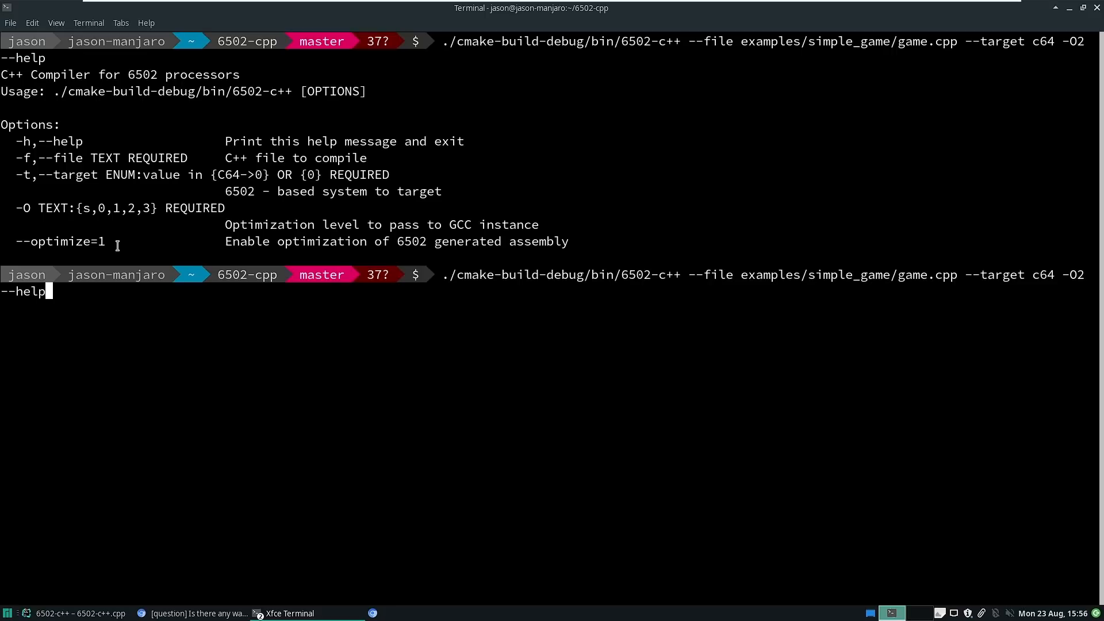
text(reset)
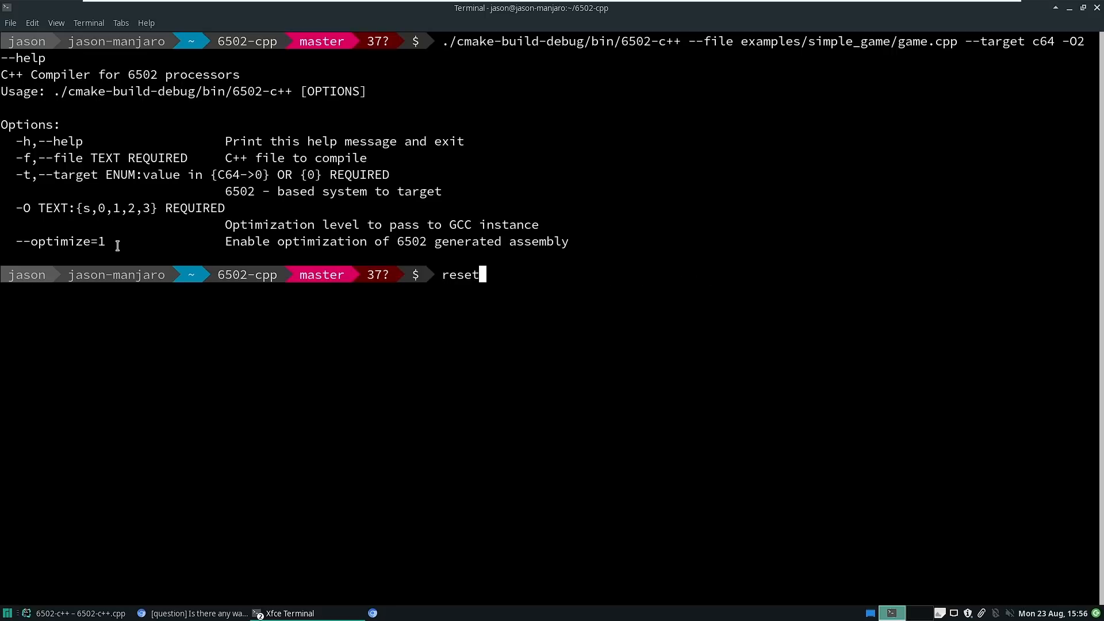
List the built game files with ls -al game*, game.prg showing 14922 bytes
key(Up)
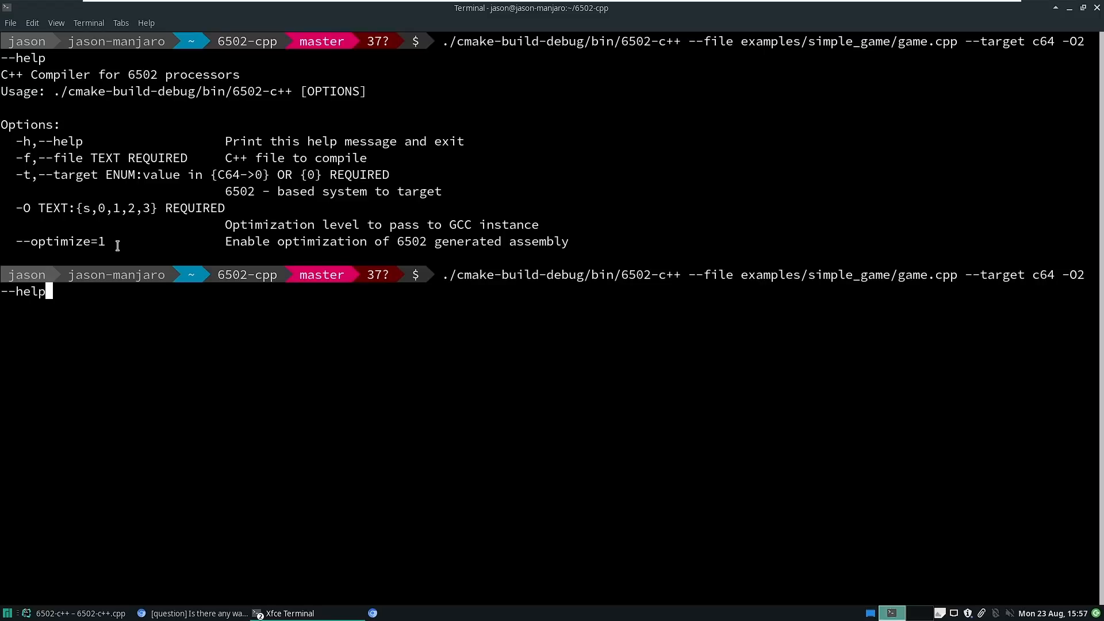
text(ls -al ga)
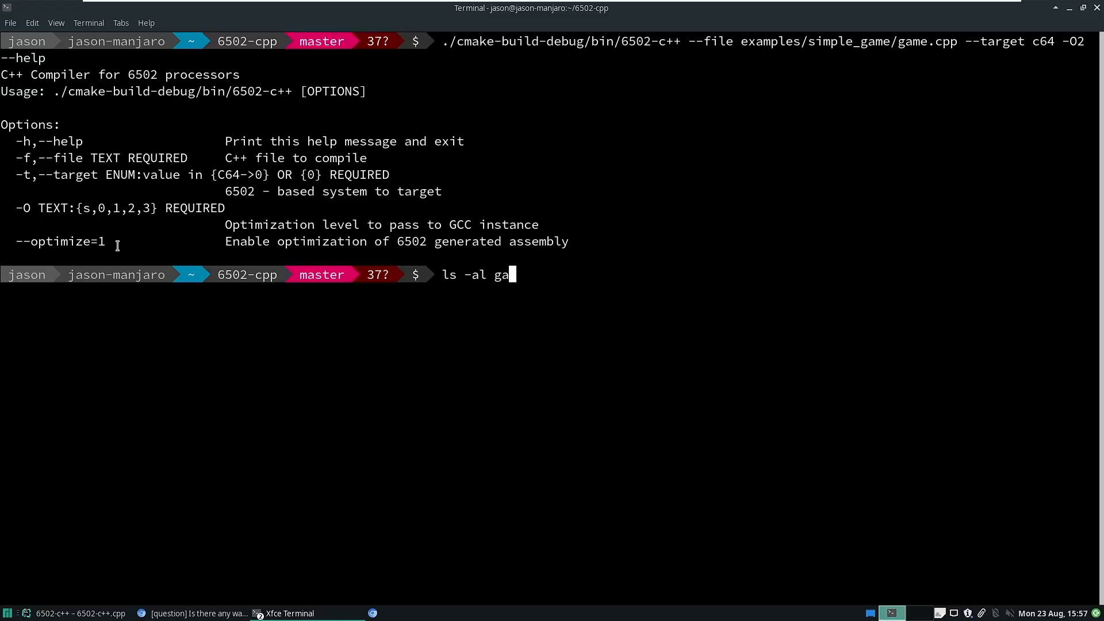
key(Return)
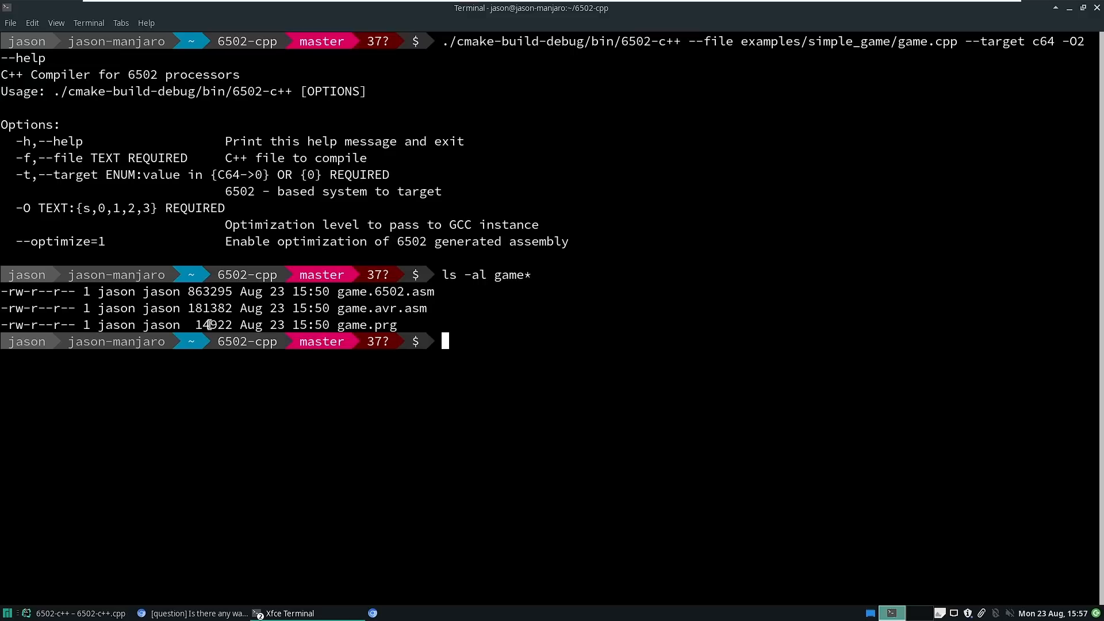
Rebuild the simple game for c64 at -O3 with the recalled compiler command
key(Up)
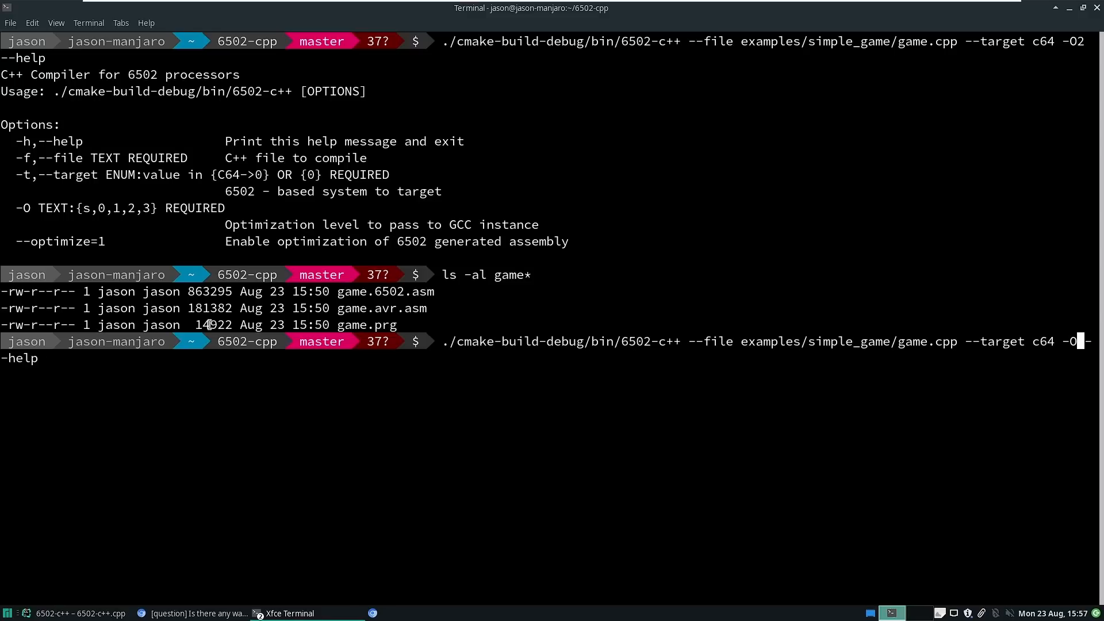
text(3)
key(Return)
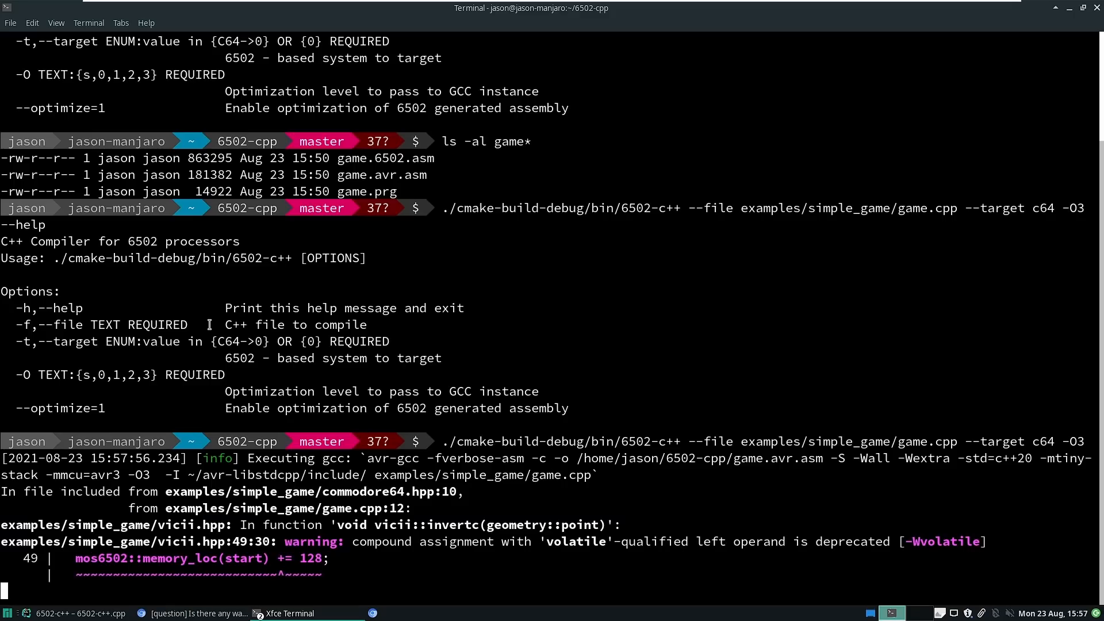
scroll(down, 3)
text(ls -al game*)
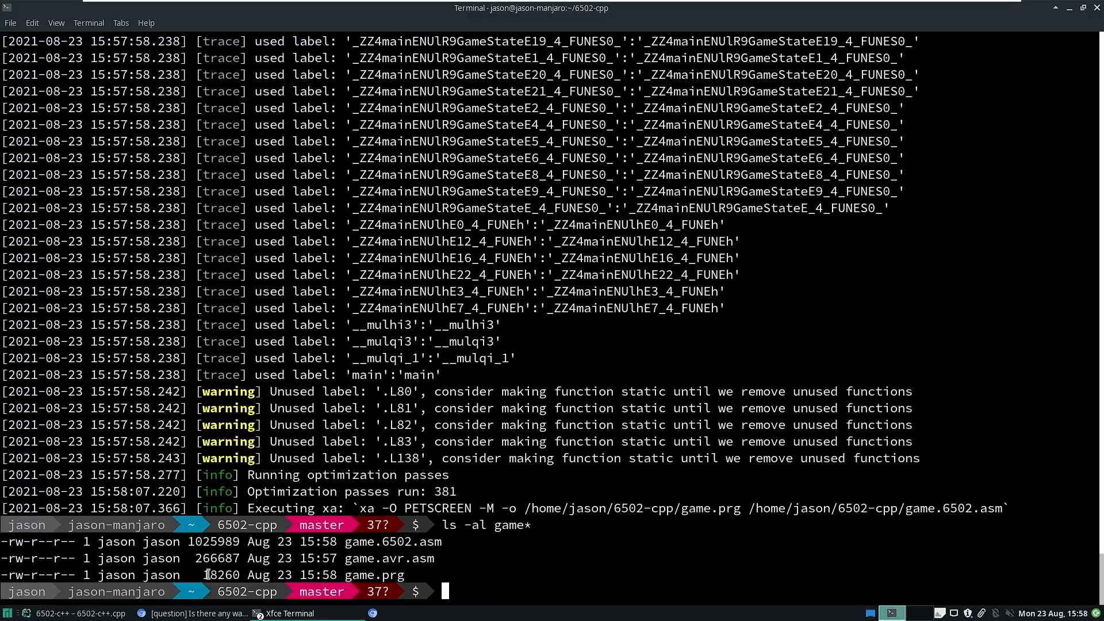
List the rebuilt game files, game.prg now 13428 bytes, and prepare the -O2 command
text(./cmake-build-debug/bin/6502-c++ --file examples/simple_game/game.cpp --target c64 -O3)
text(ls -al game*)
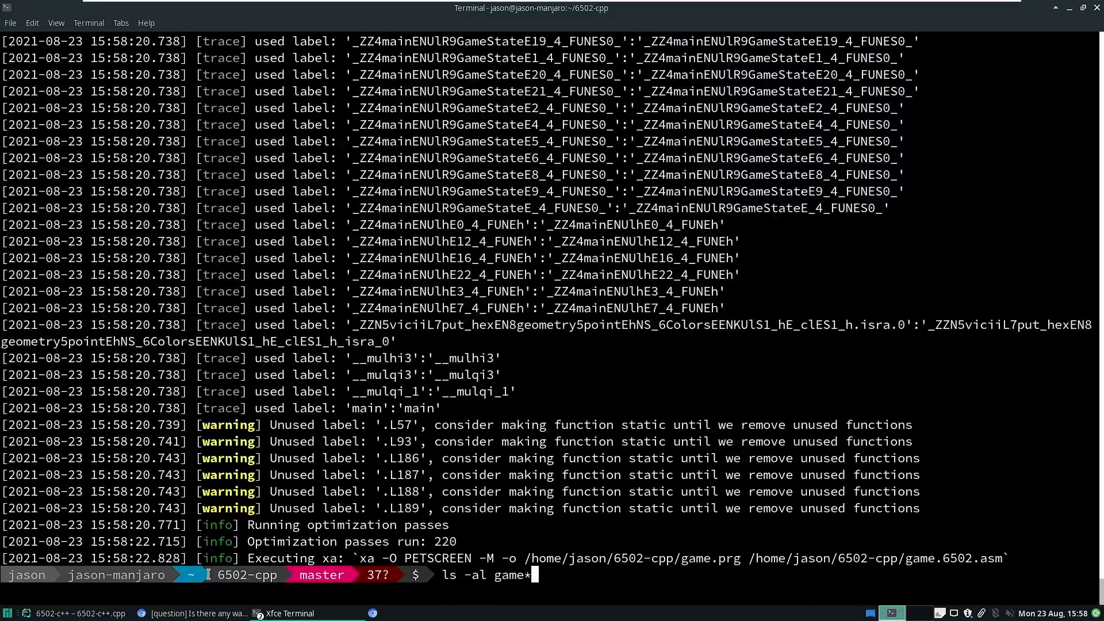
key(Return)
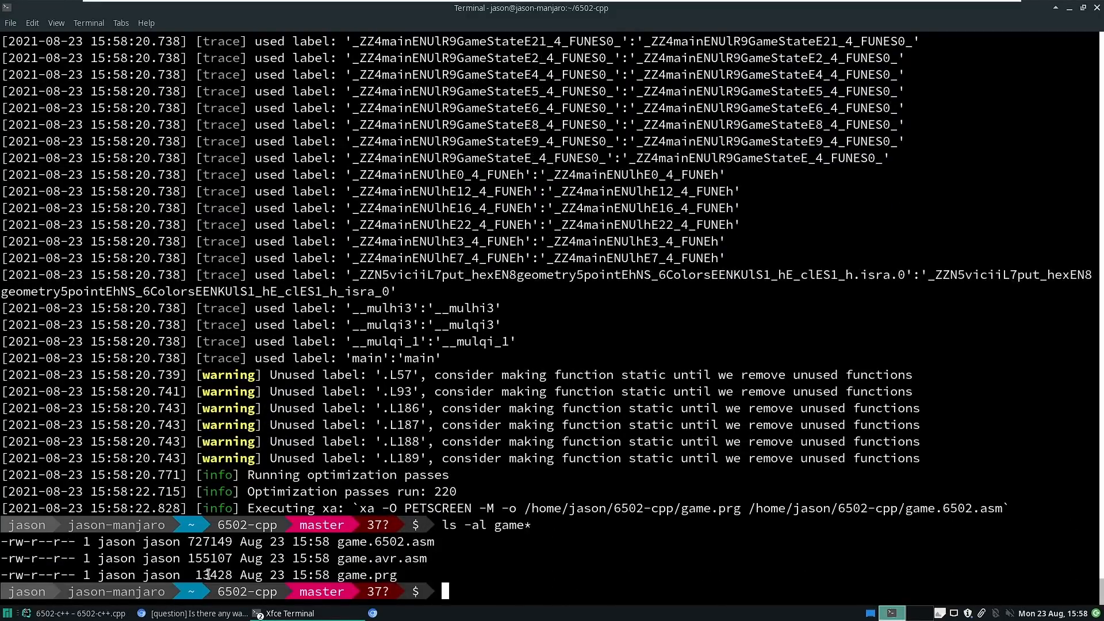
text(ls -al game*)
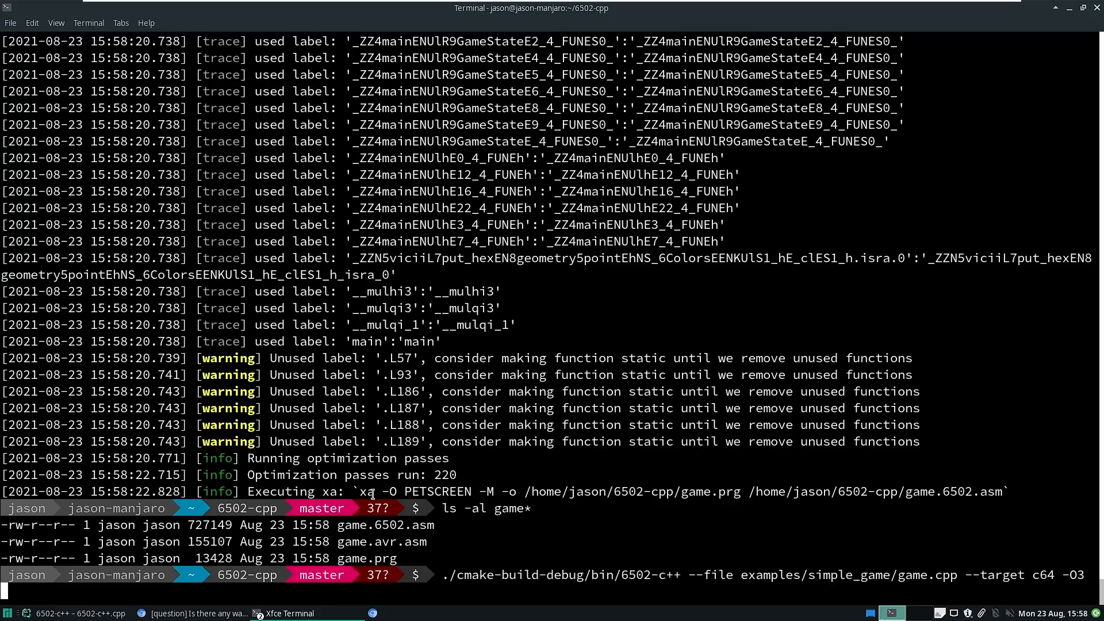
text(2)
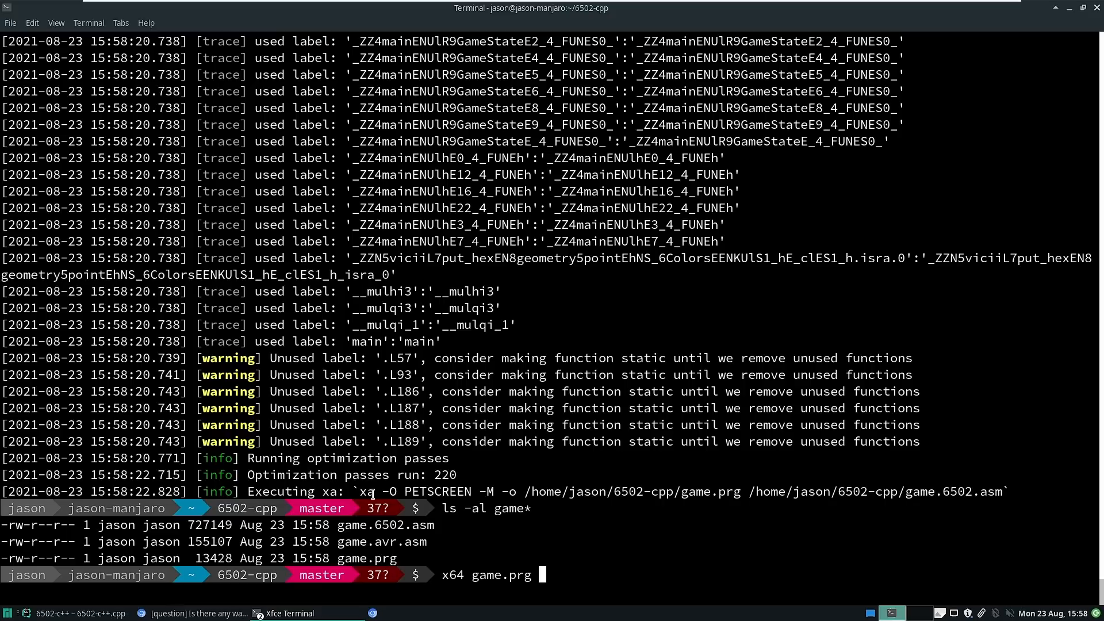
Launch the rebuilt game.prg in VICE with x64 so it shows the world map
key(Return)
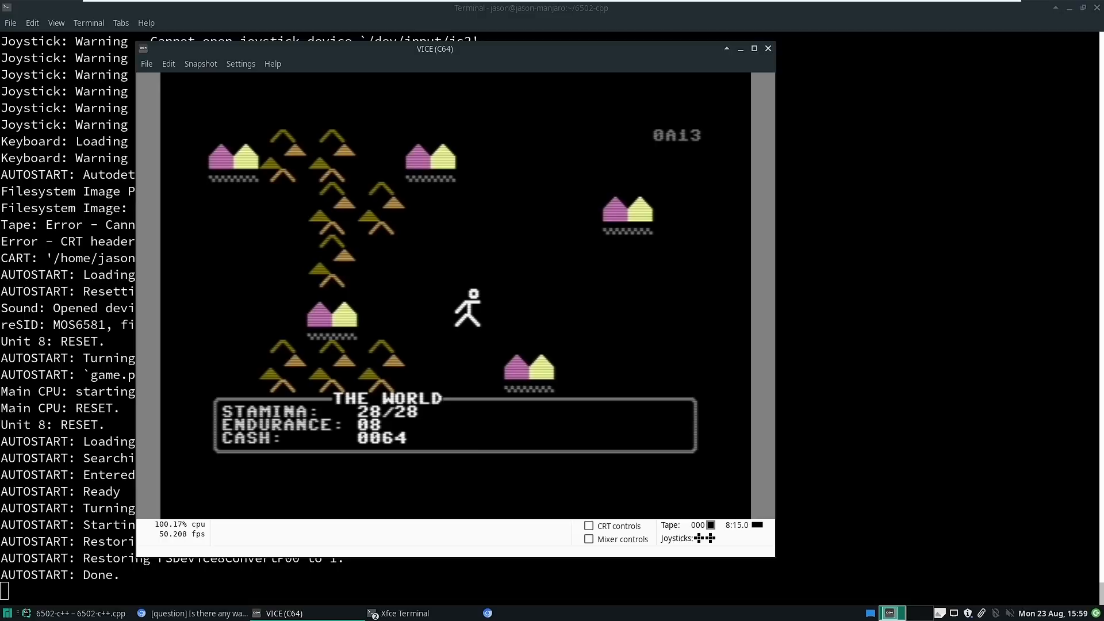
mouse_move(854, 127)
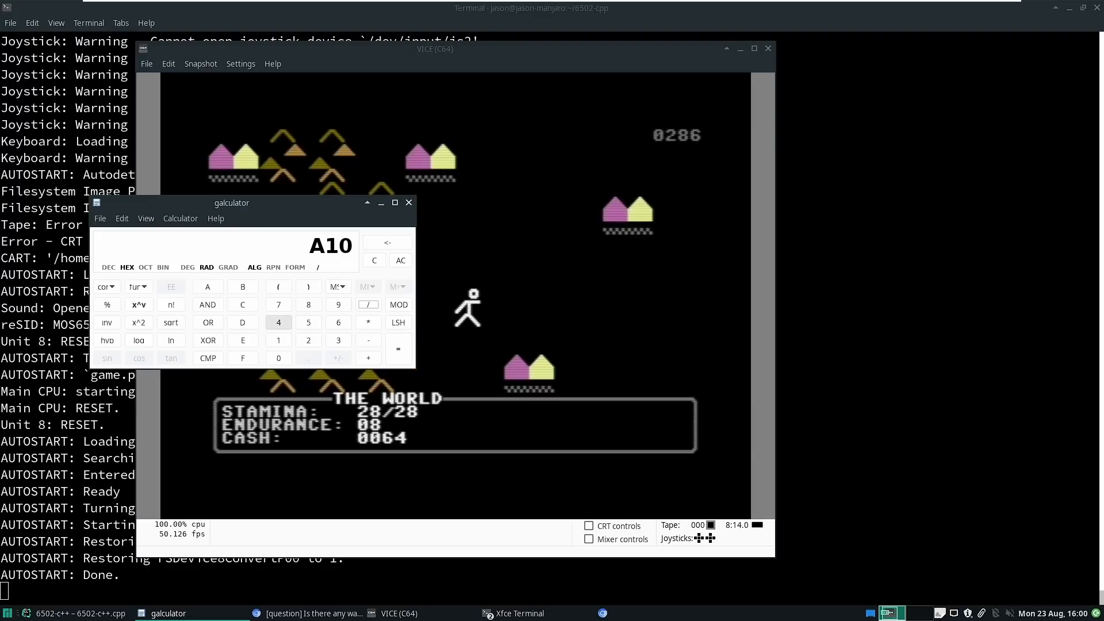
Finish the hex calculation in galculator and close the calculator window
click(339, 322)
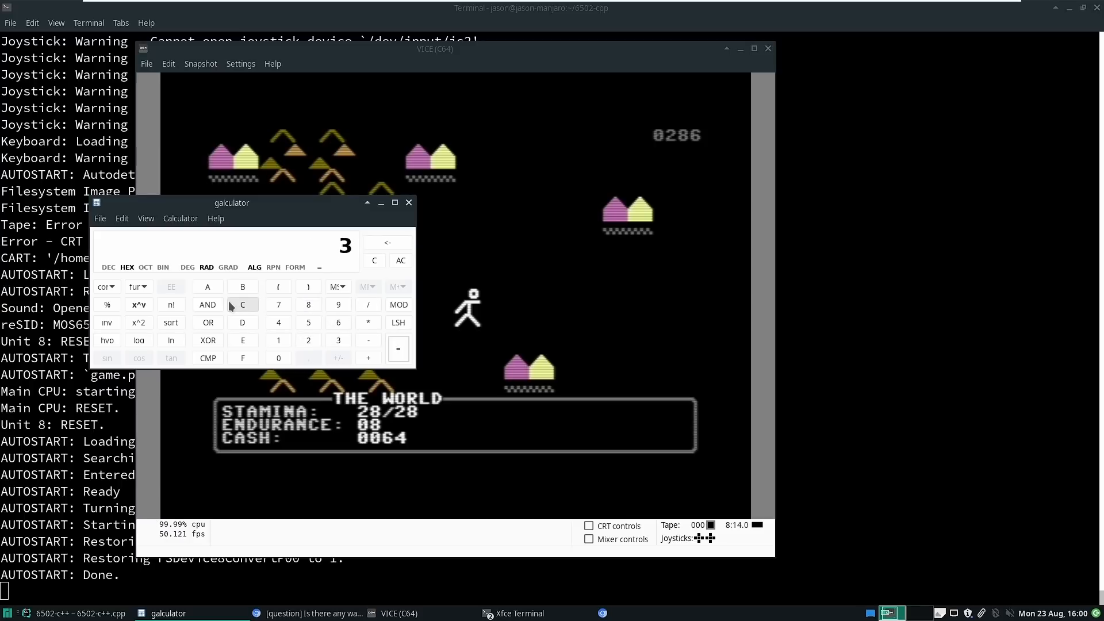
mouse_move(243, 304)
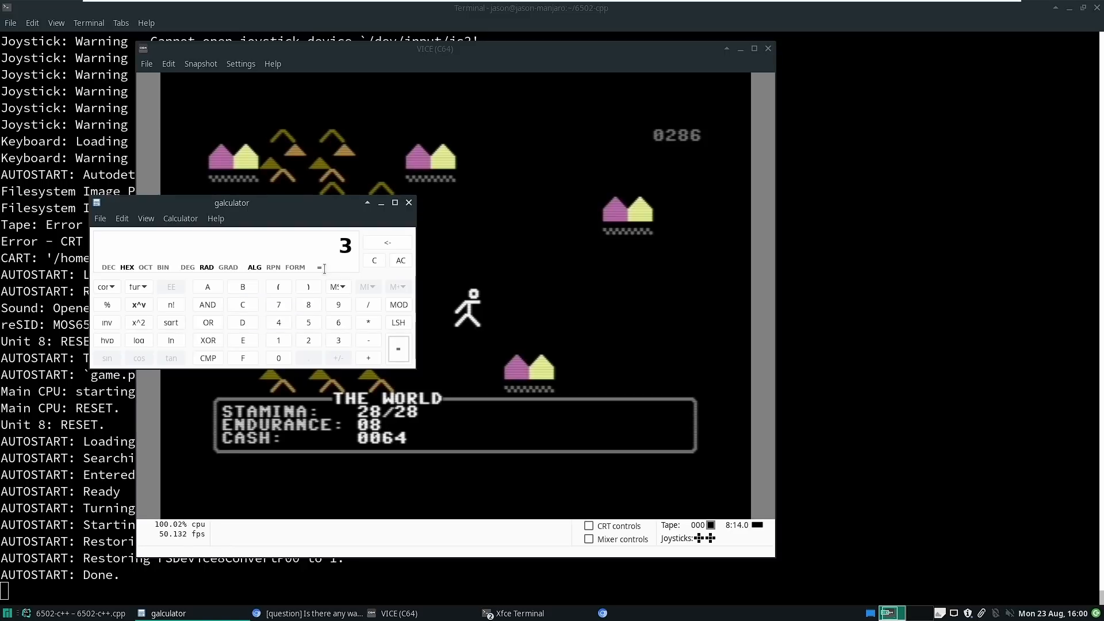
click(408, 202)
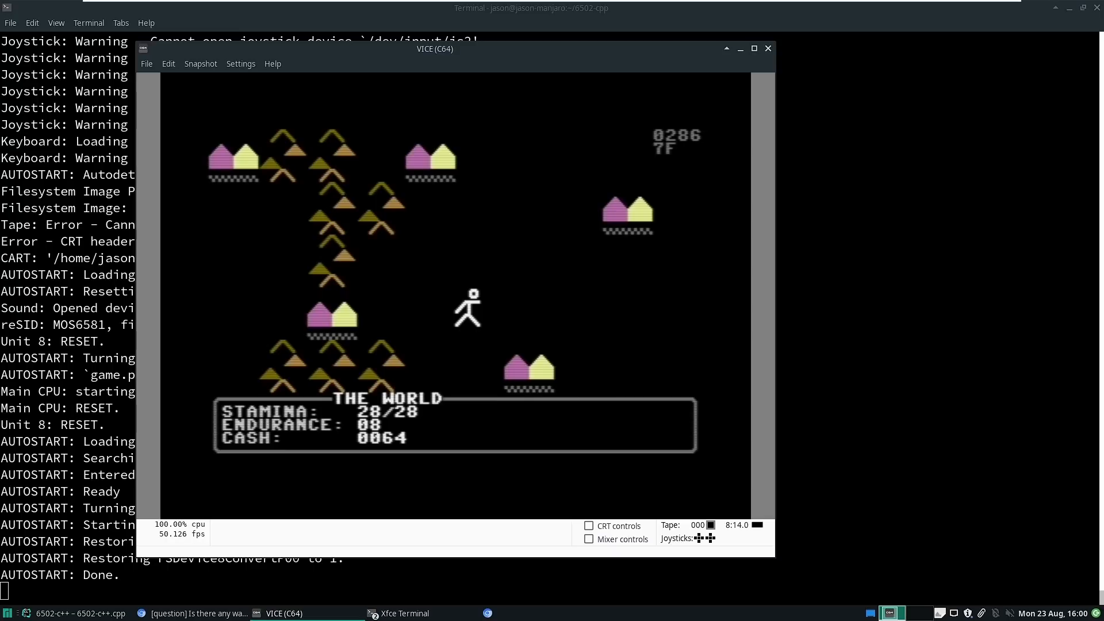
Close VICE and recompile the simple game for c64 at -O2
click(767, 49)
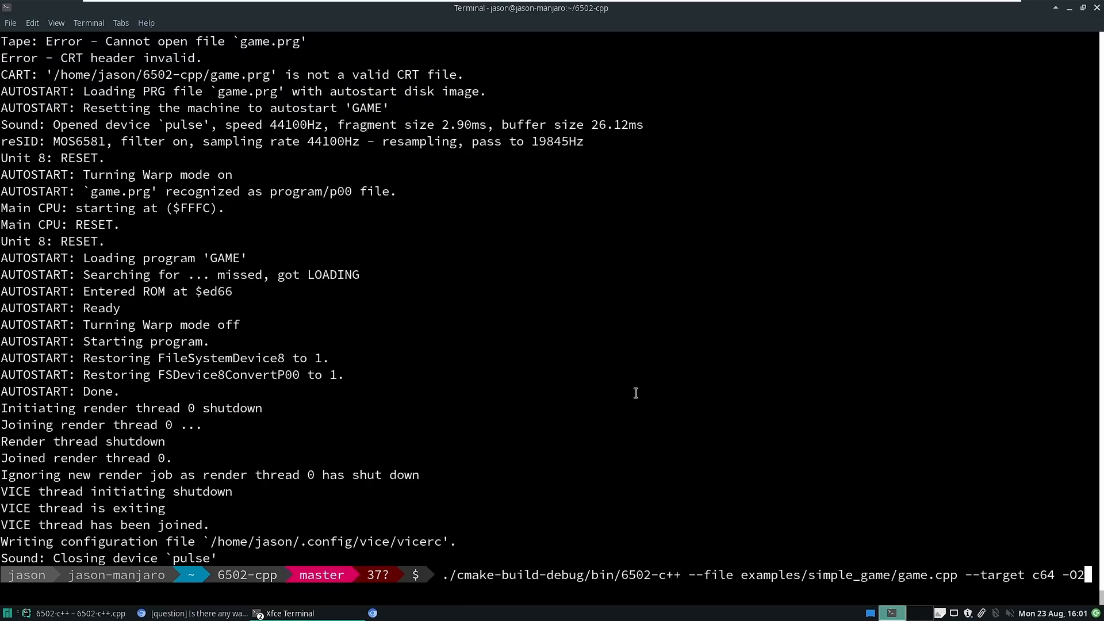
key(Return)
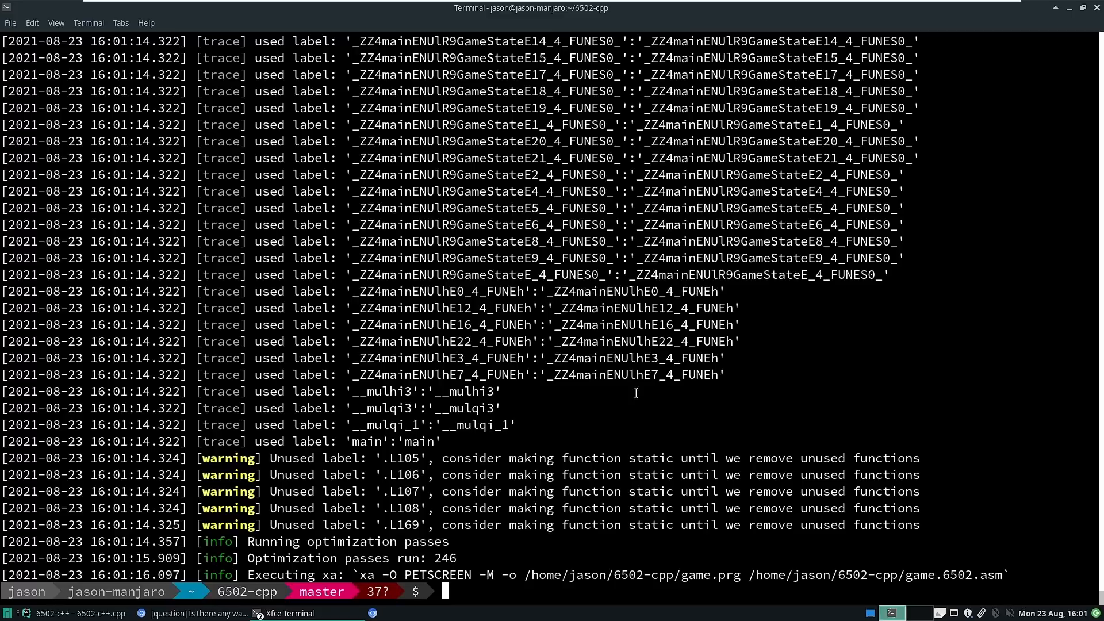
text(./cmake-build-debug/bin/6502-c++ --file examples/simple_game/game.cpp --target c64 -O3)
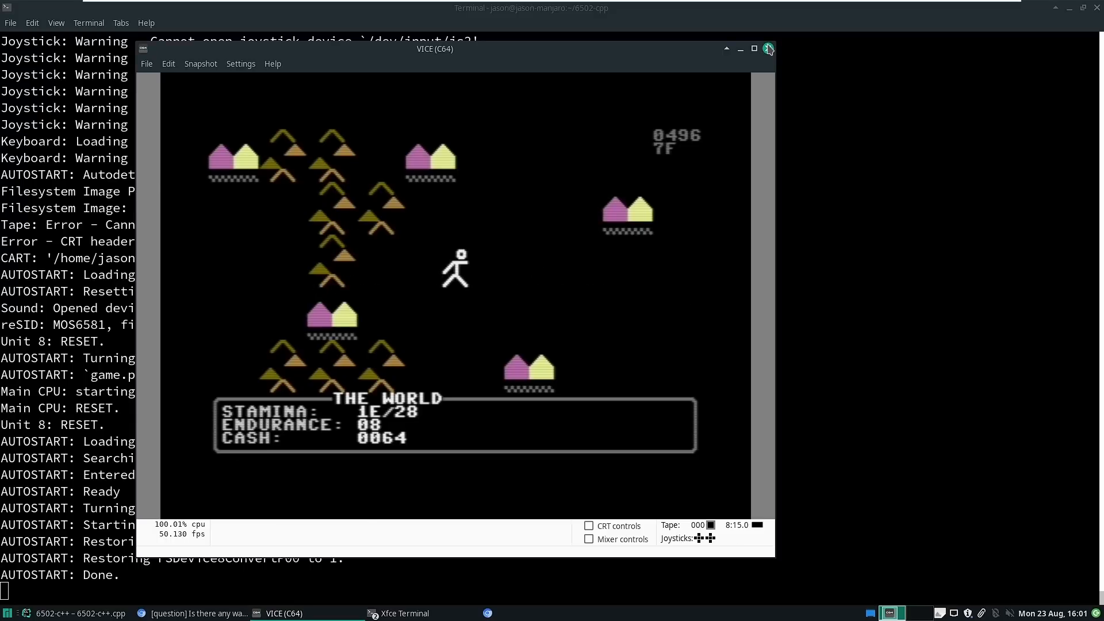
Switch to CLion and bring up the game.cpp source of the simple game
click(769, 49)
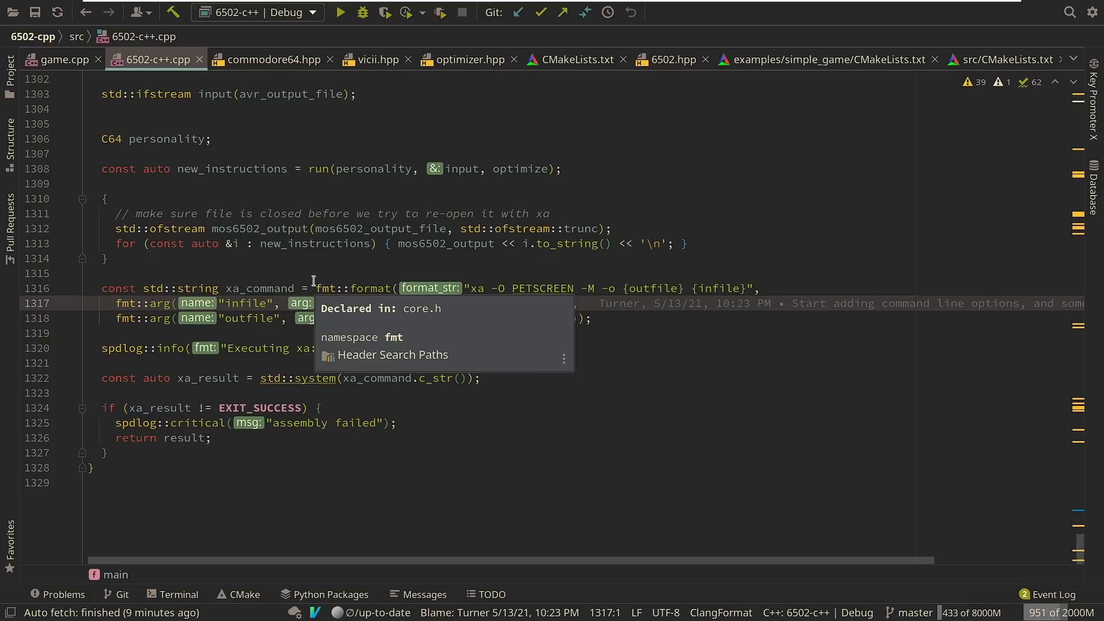
click(62, 59)
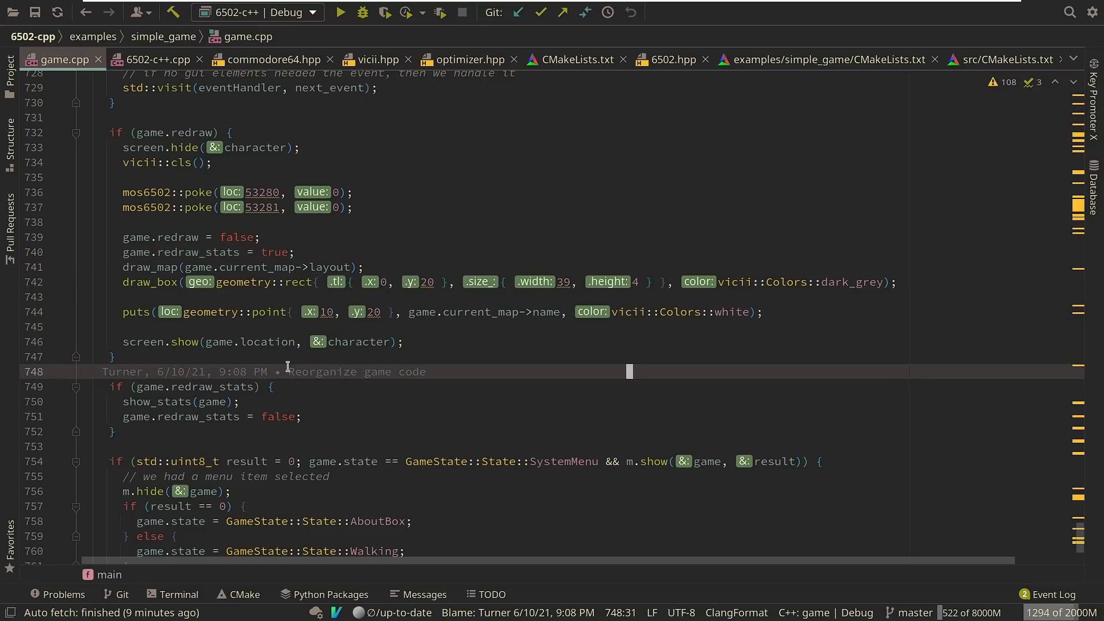
scroll(down, 3)
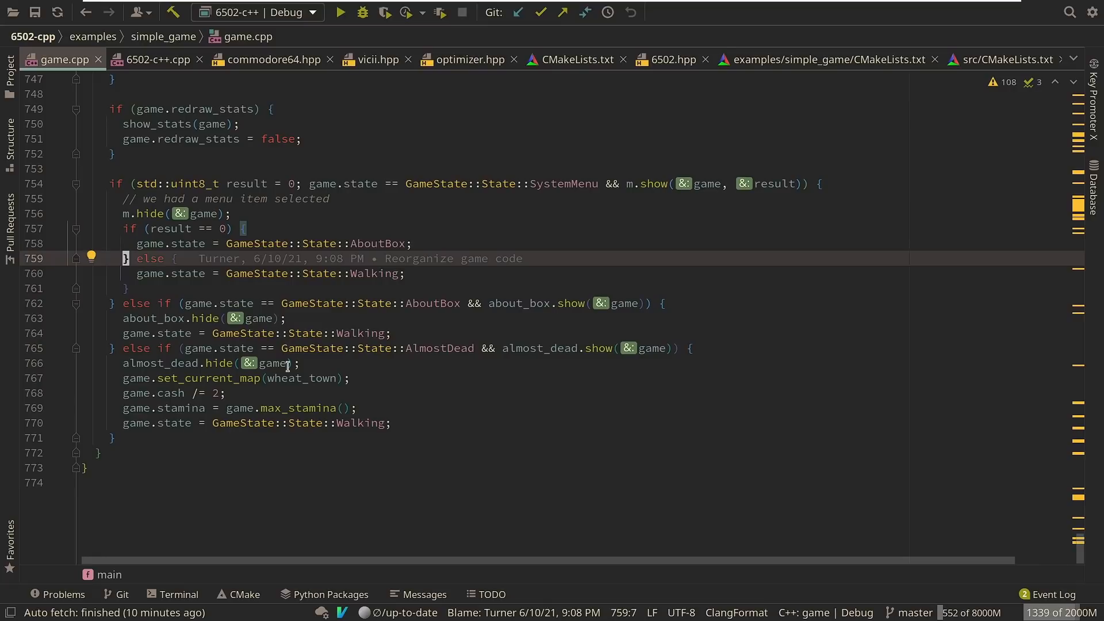
scroll(up, 3)
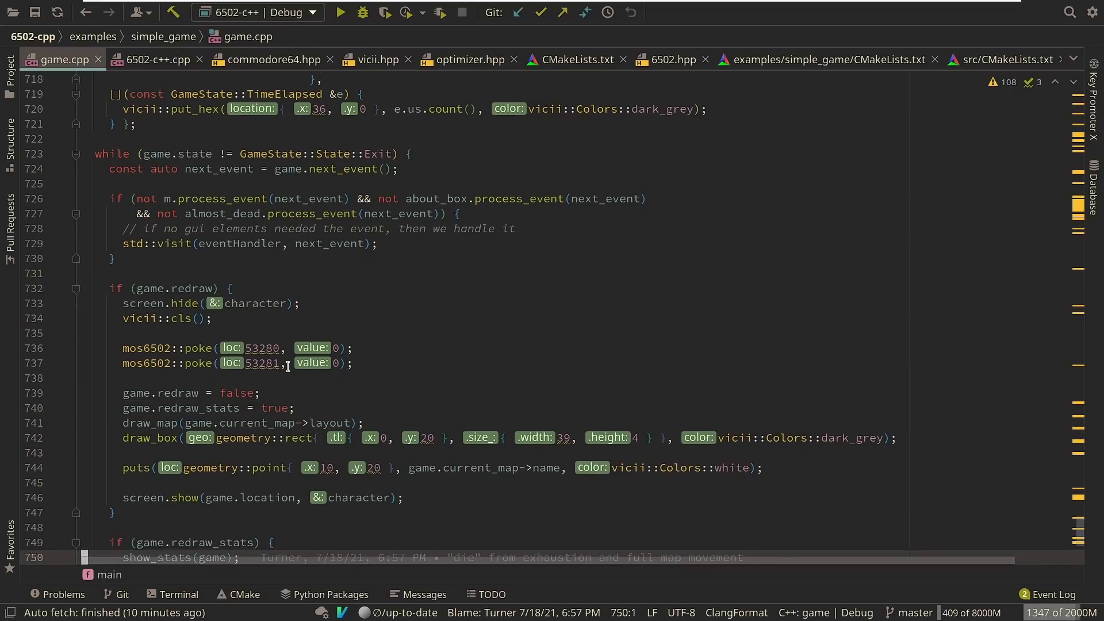
scroll(down, 3)
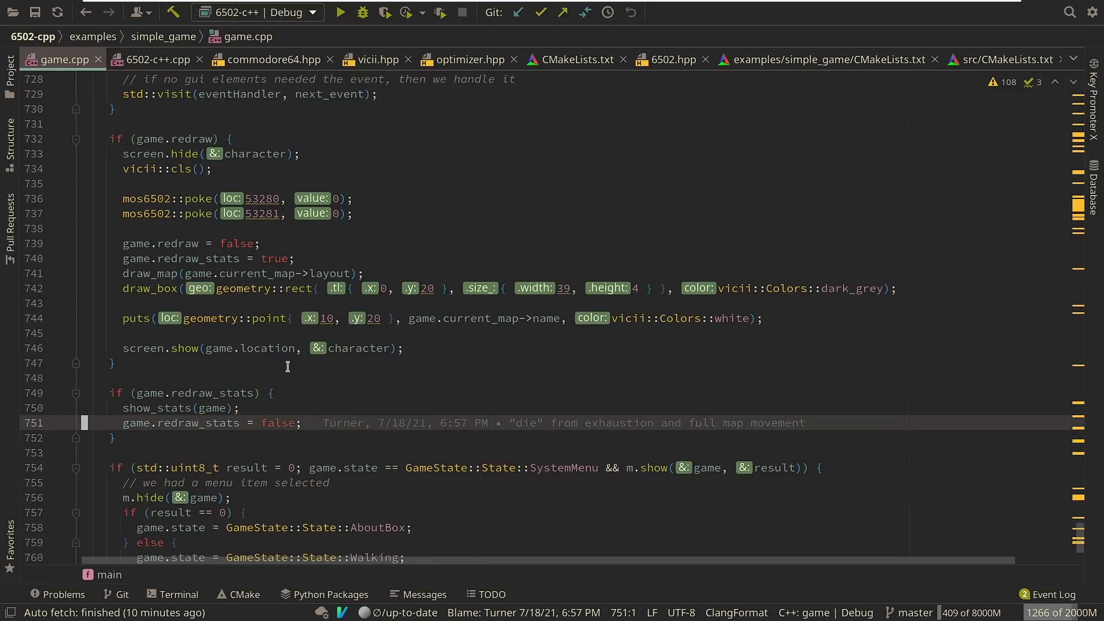
scroll(down, 3)
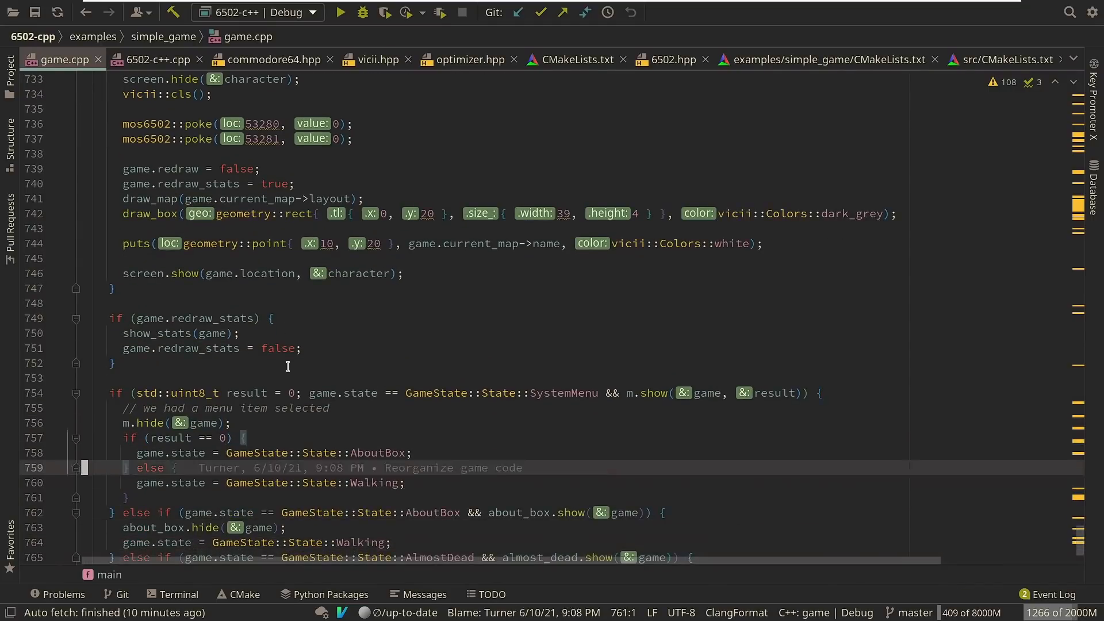
scroll(up, 3)
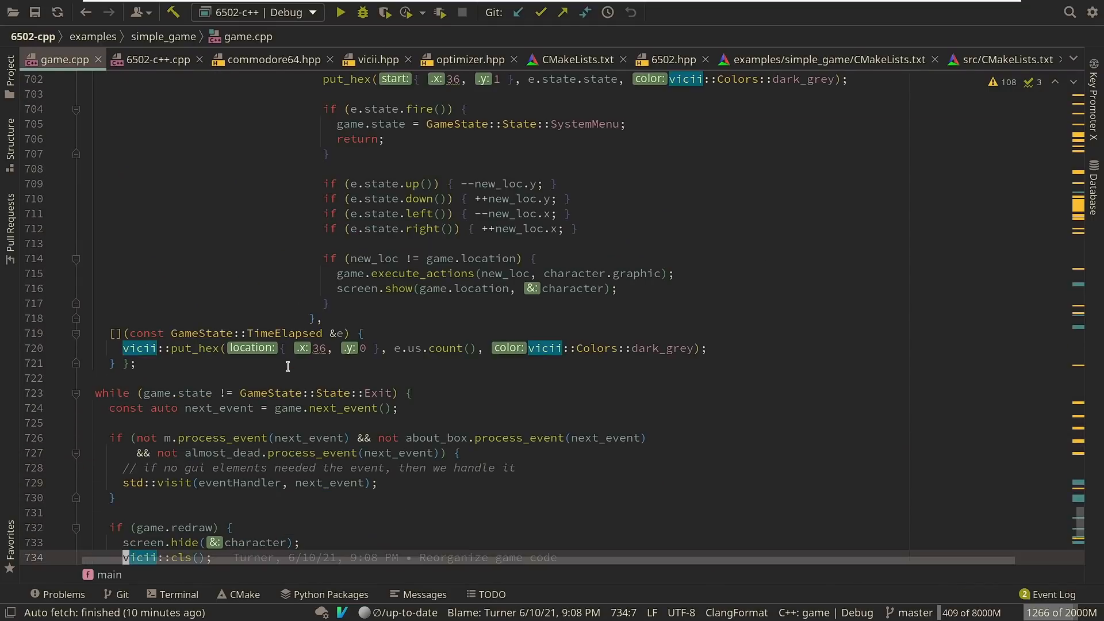
click(127, 199)
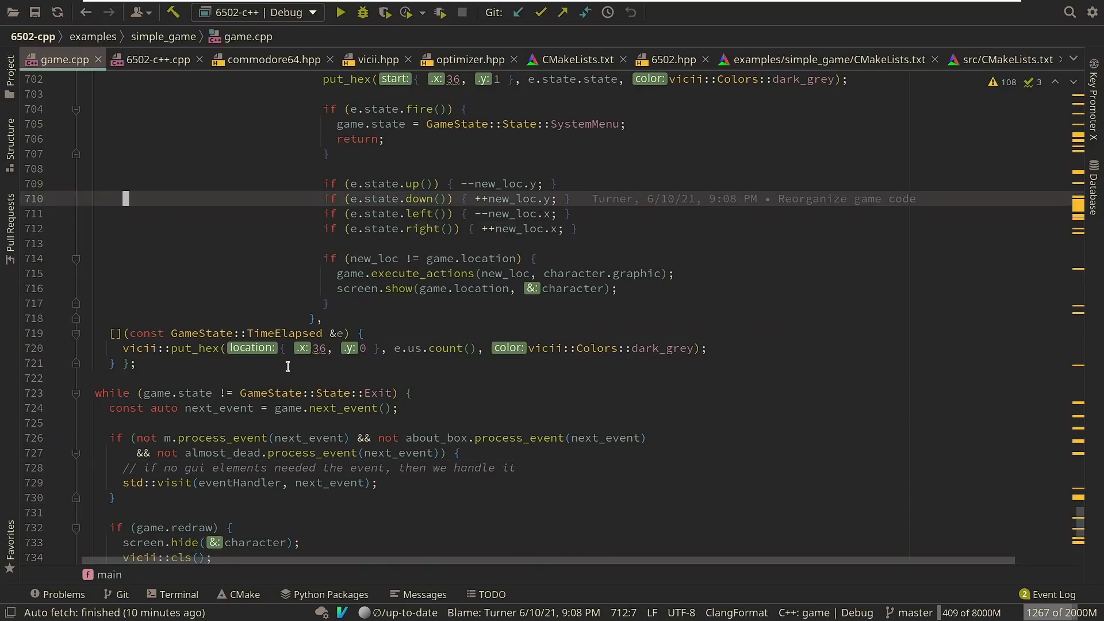
scroll(up, 3)
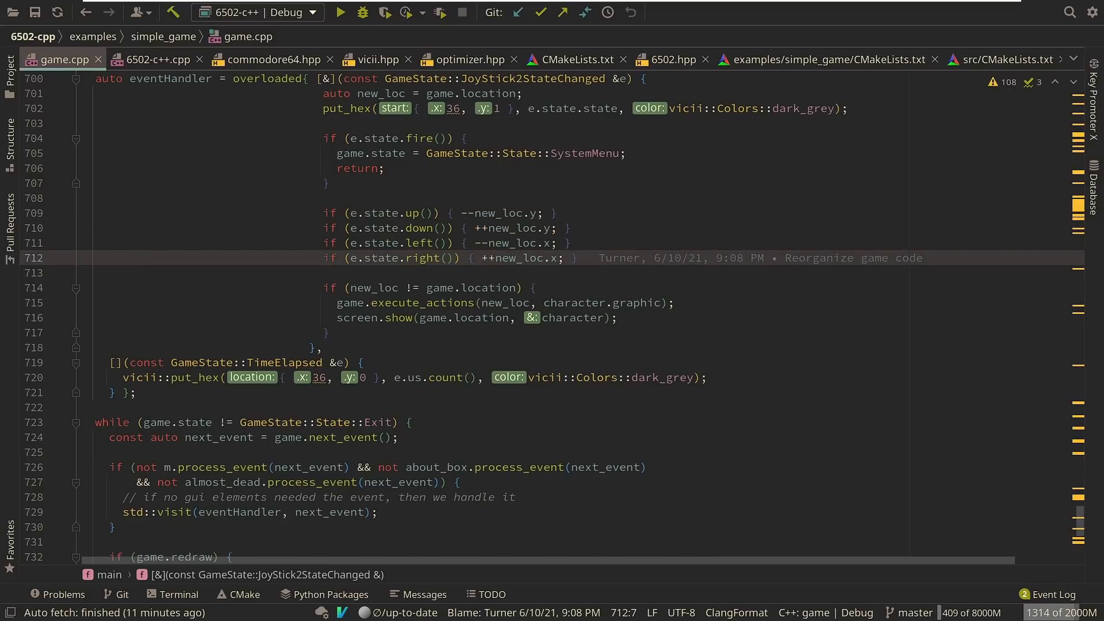
scroll(down, 3)
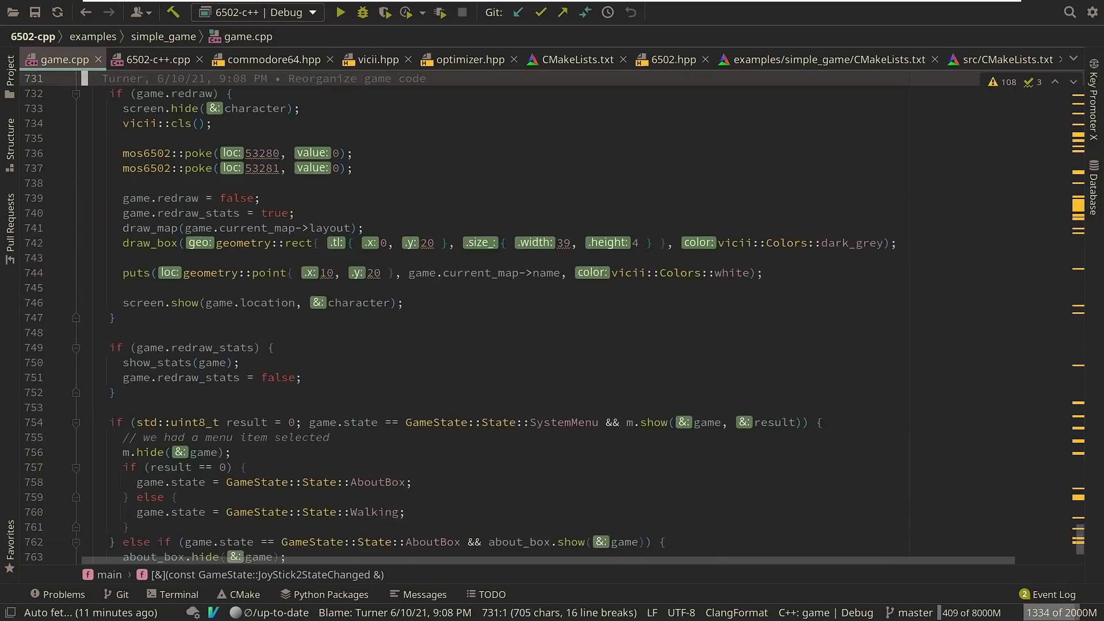
scroll(up, 3)
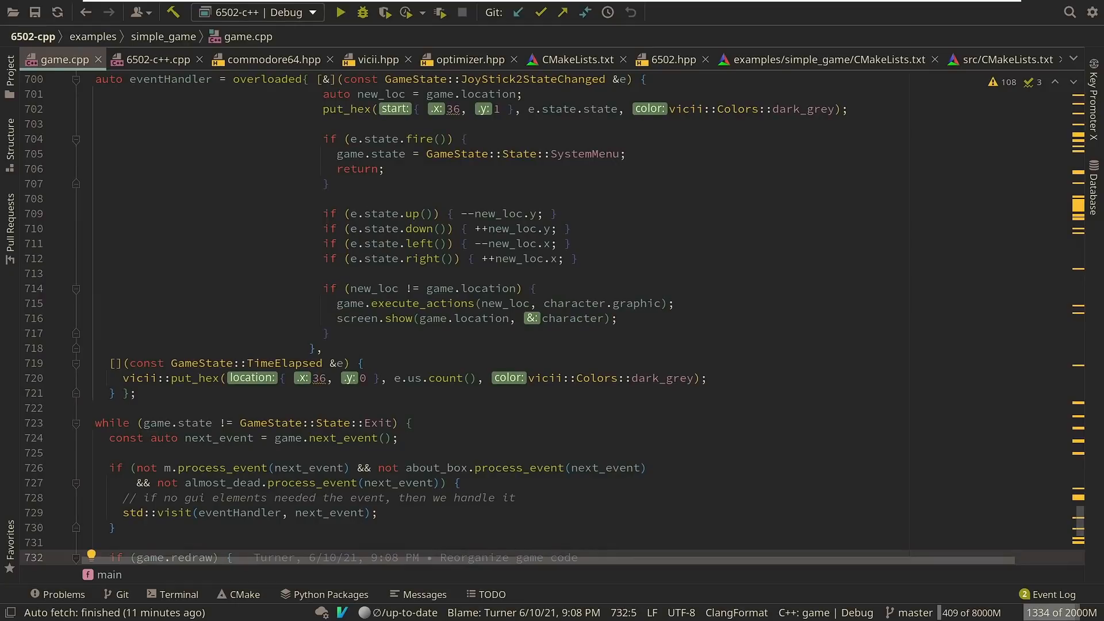
scroll(up, 3)
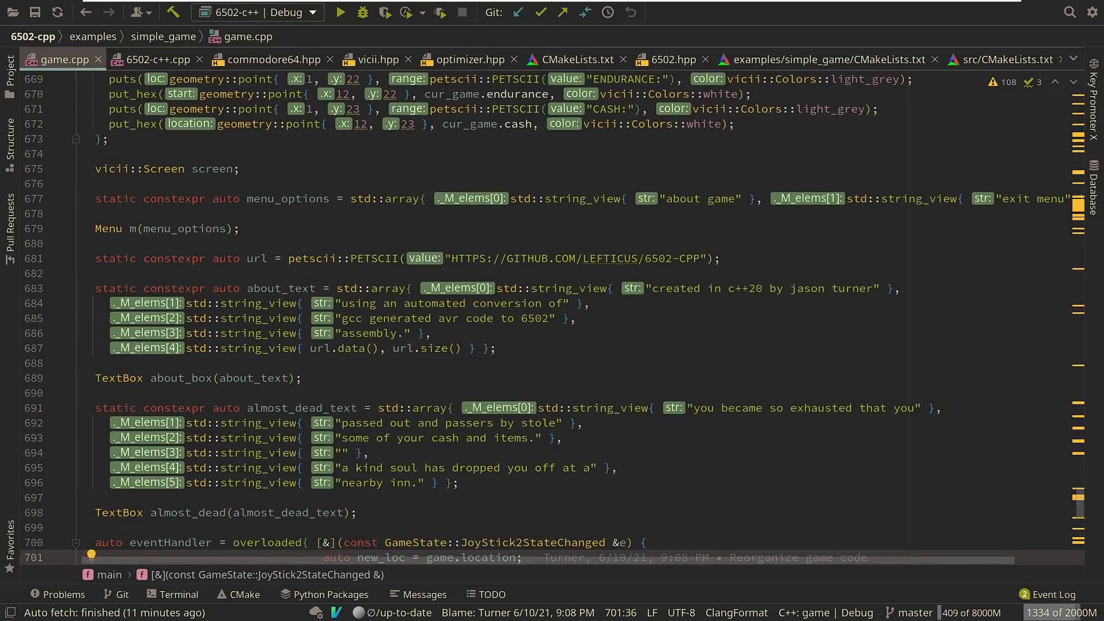
Mark the cash display line and scroll up through the map definitions
click(416, 124)
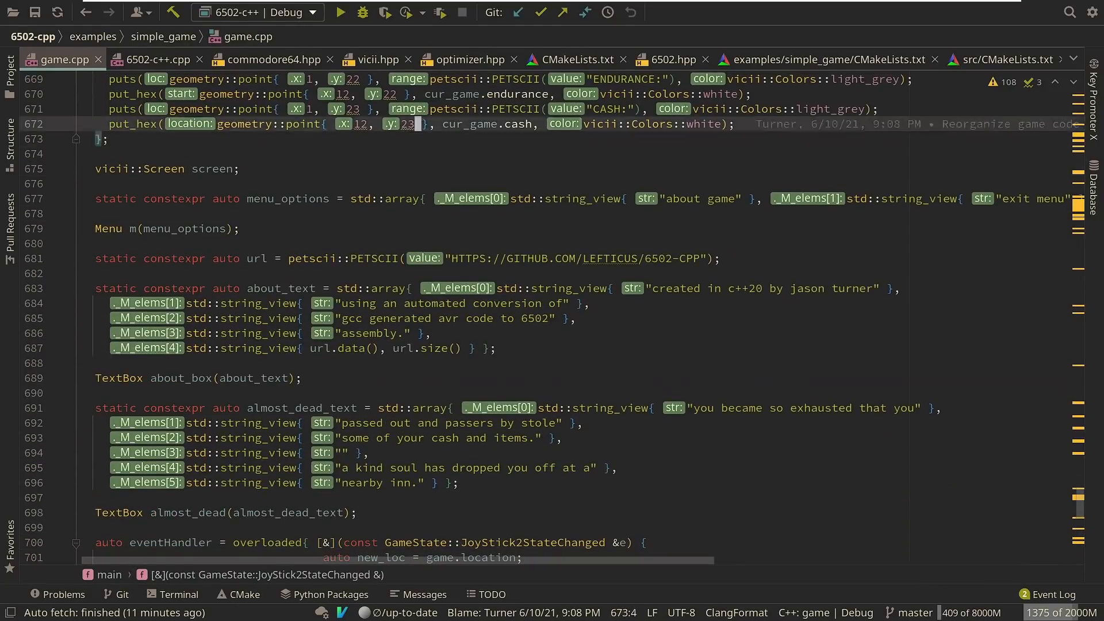
scroll(up, 3)
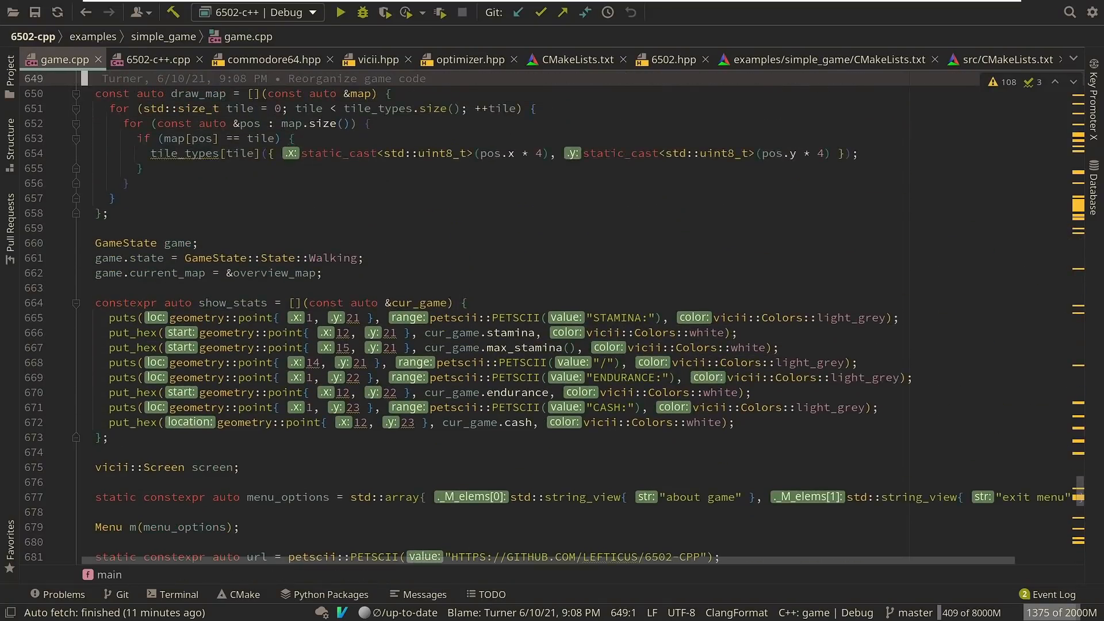
scroll(up, 3)
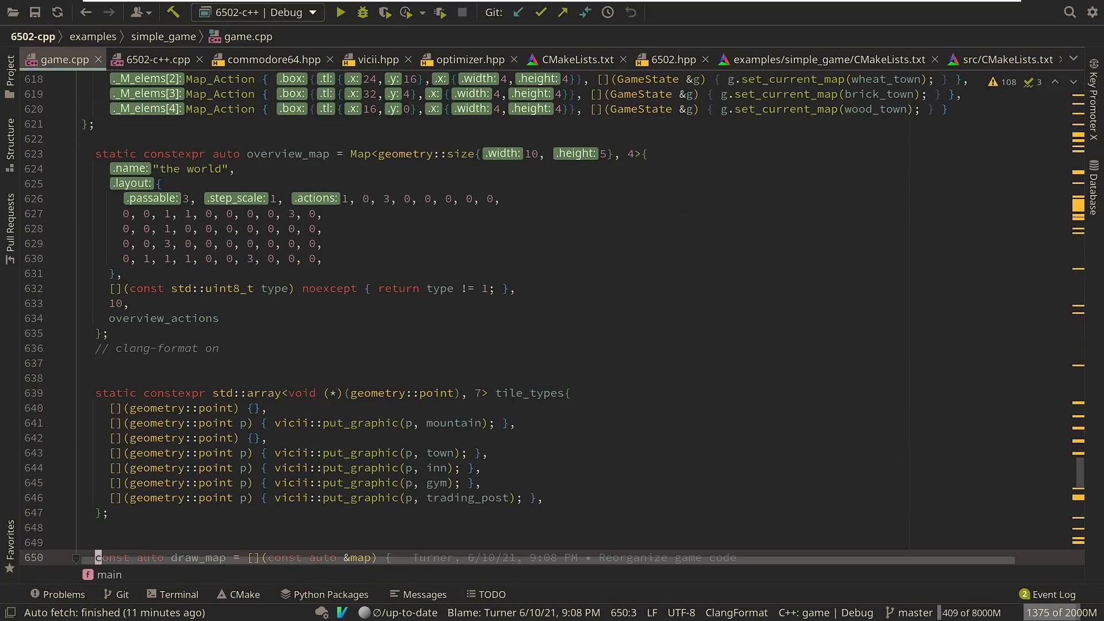
scroll(up, 3)
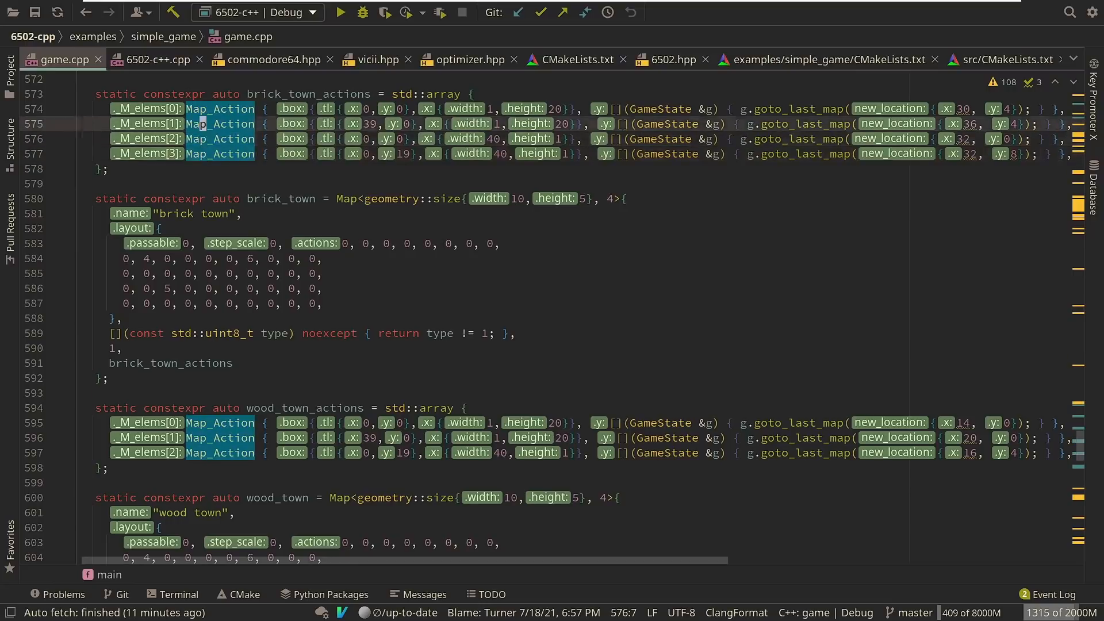
Highlight the uses of the Map_Action type and scroll back down toward the Event variant
click(127, 93)
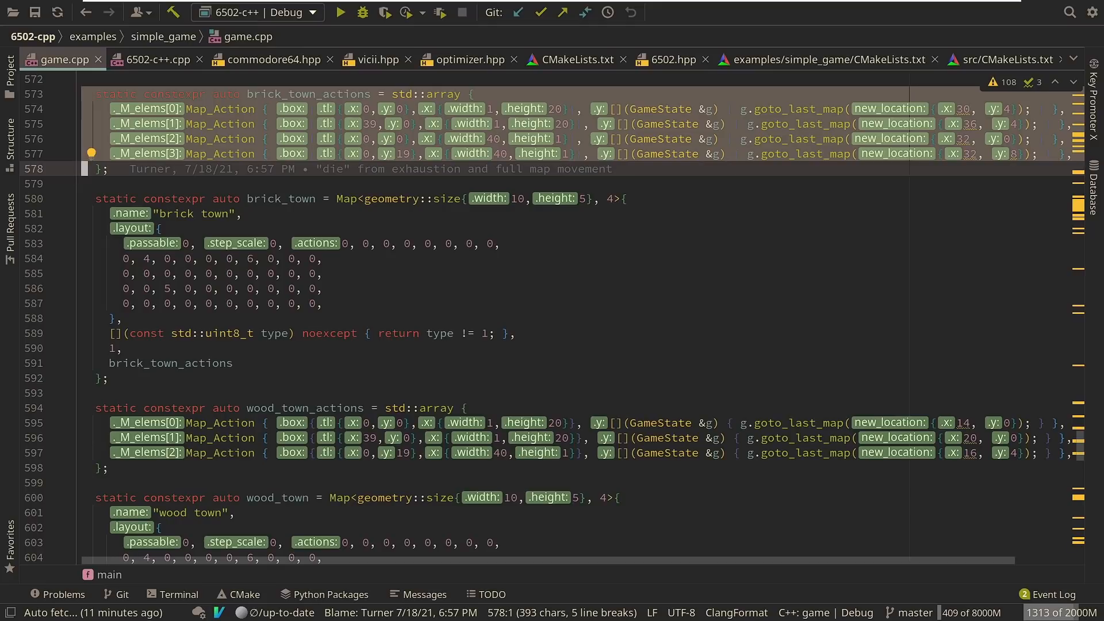
scroll(down, 3)
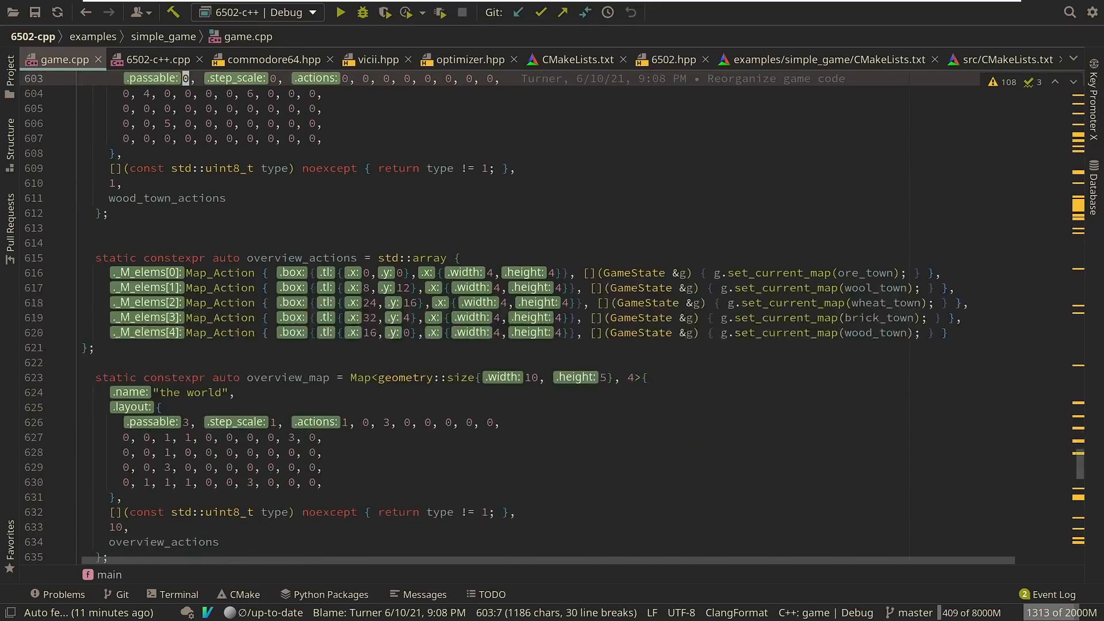
scroll(down, 3)
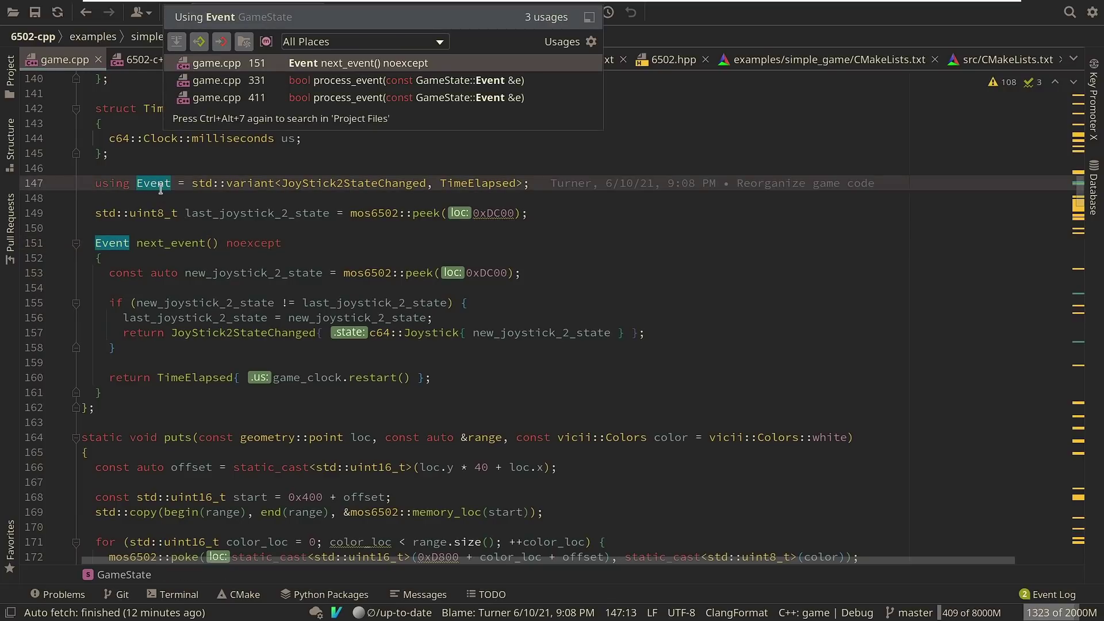
click(250, 213)
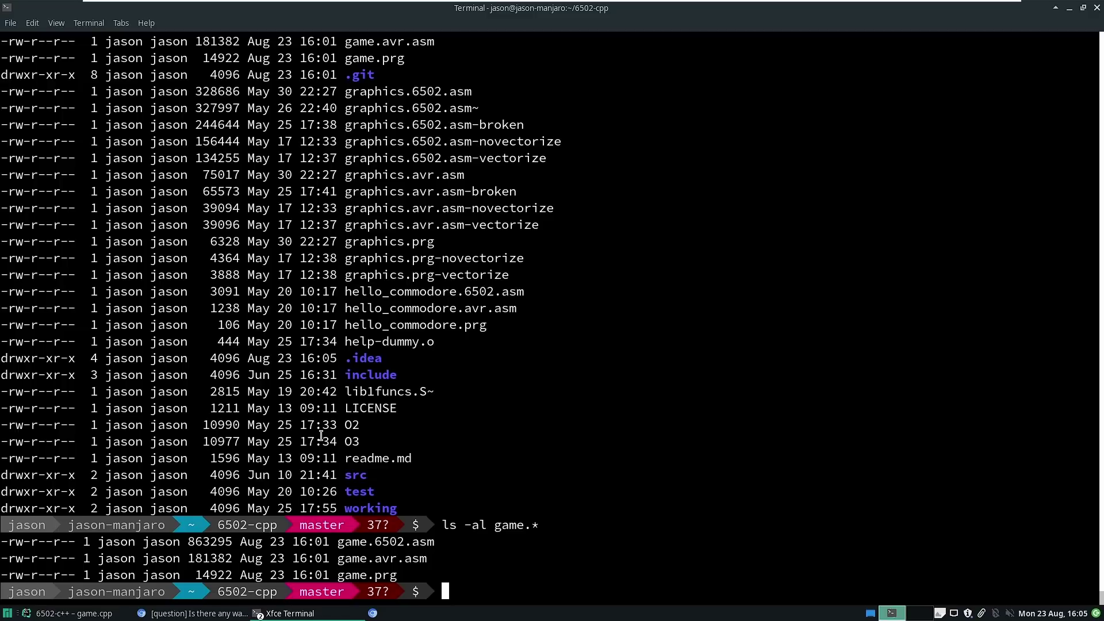
Open game.avr.asm in nvim and scroll into the listing
text(n)
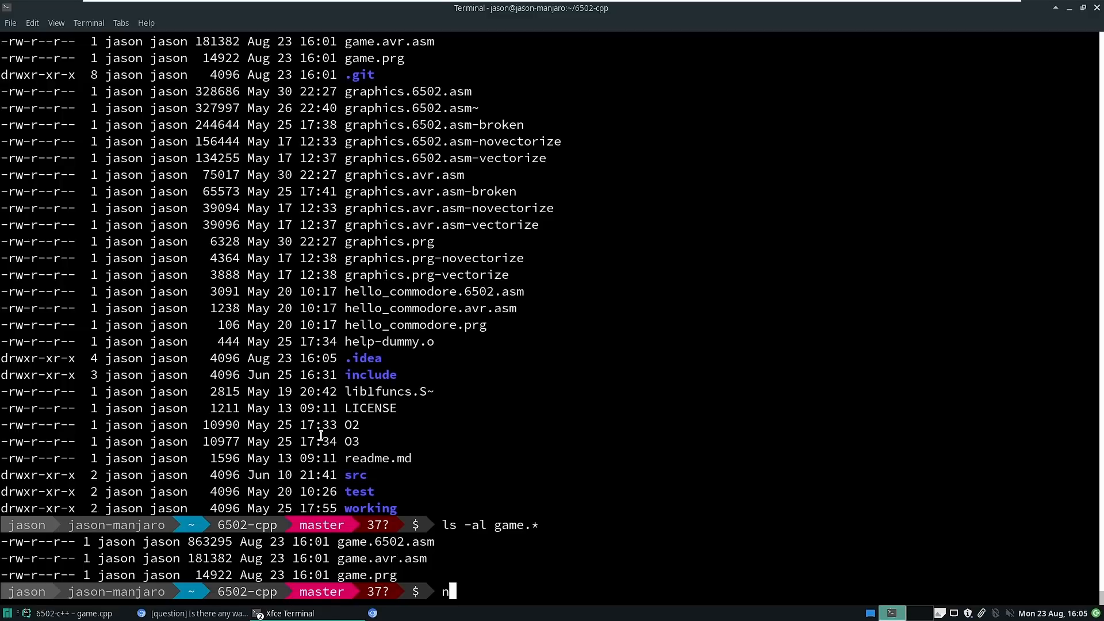
text(nvim game.ar)
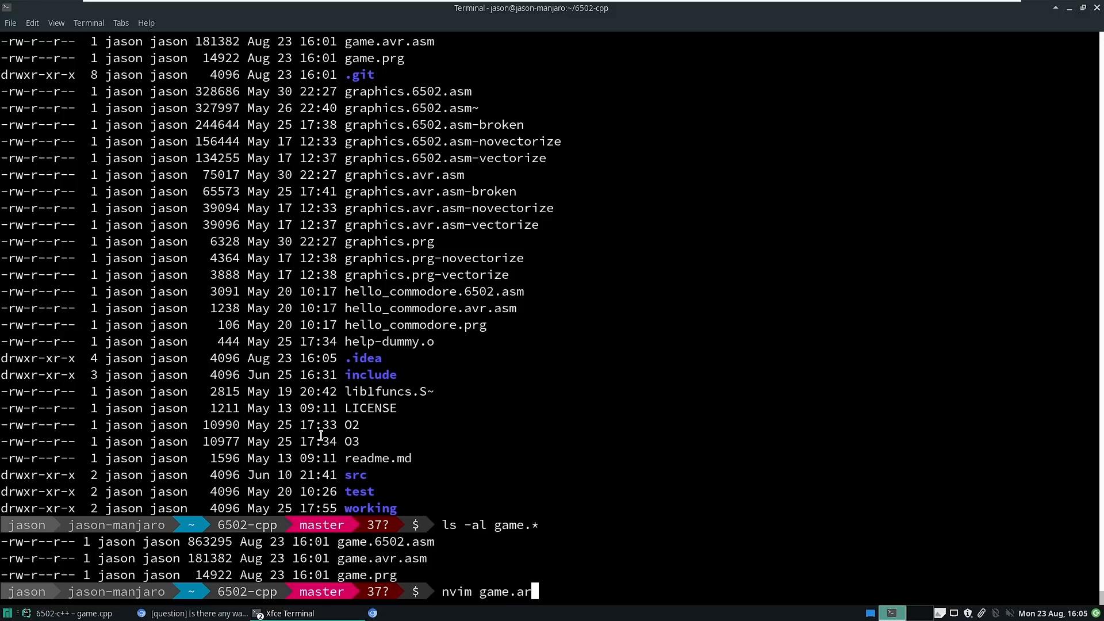
key(Return)
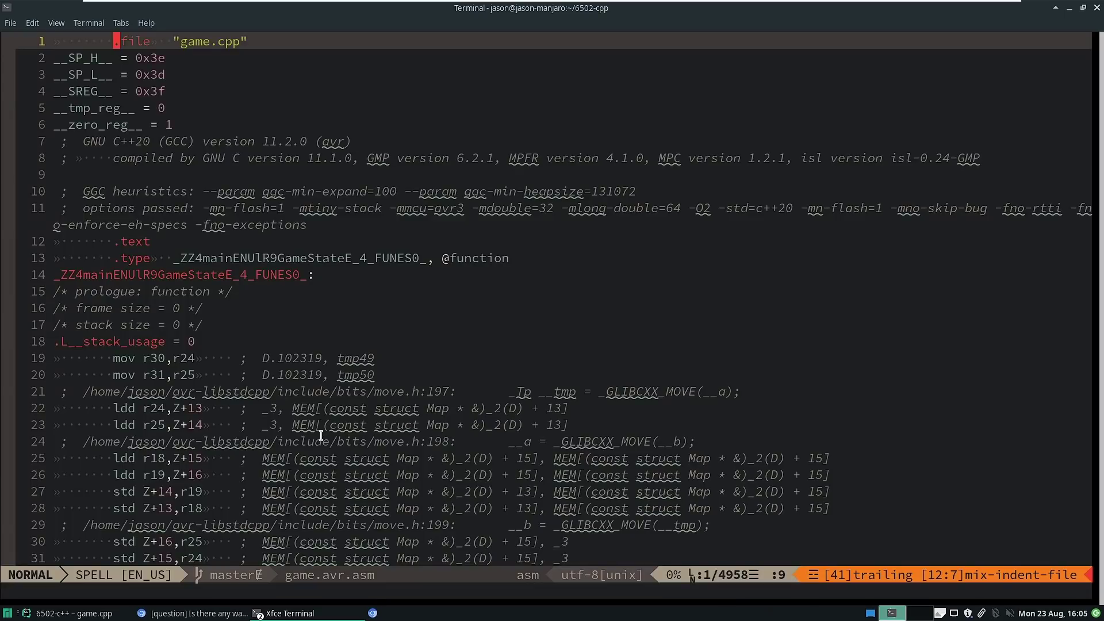
scroll(down, 3)
text(/a)
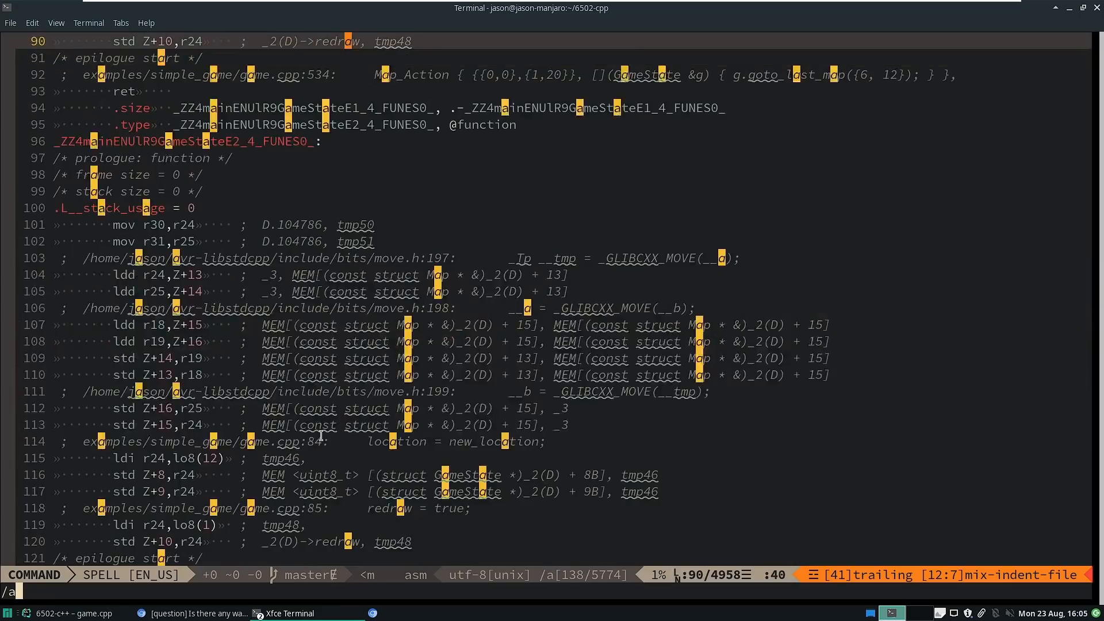
Search the listing for variant and step through the visitor code matches
text(variantn)
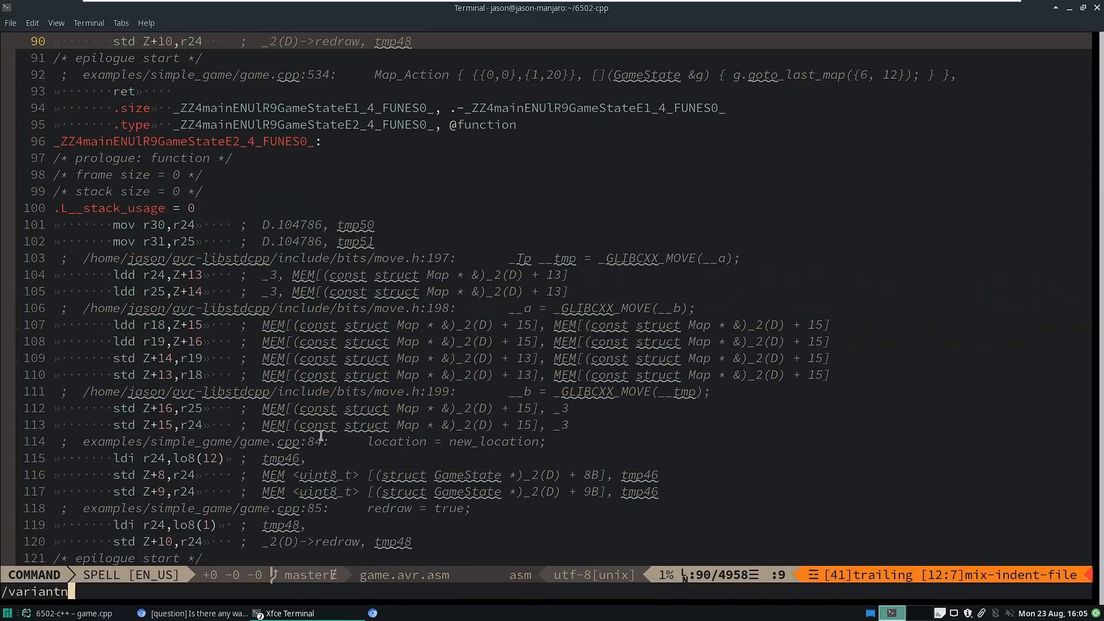
key(Return)
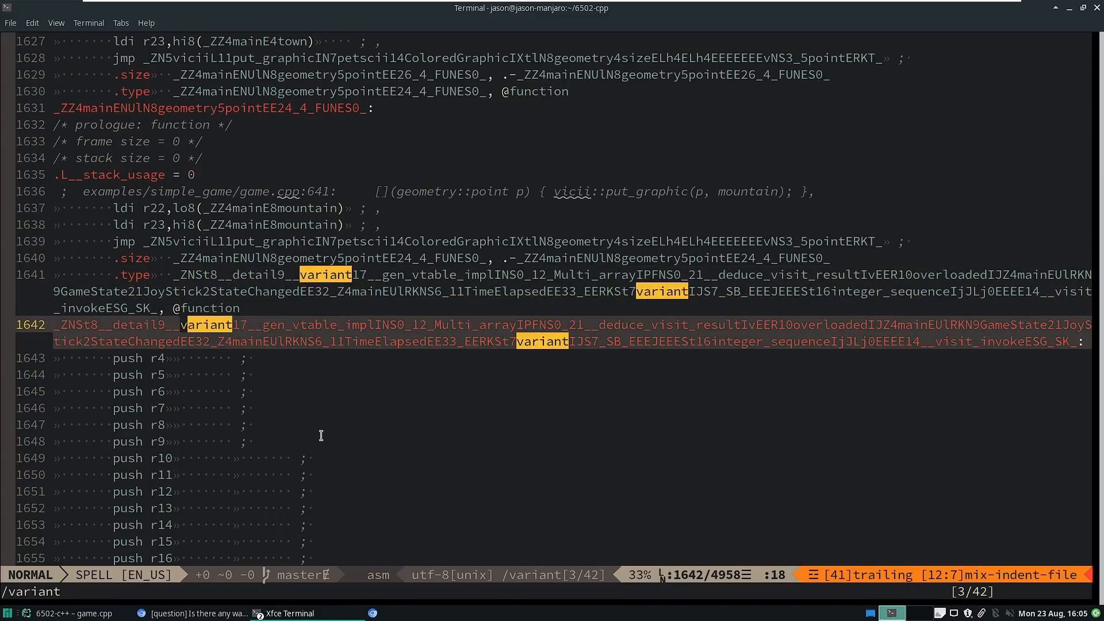
key(n)
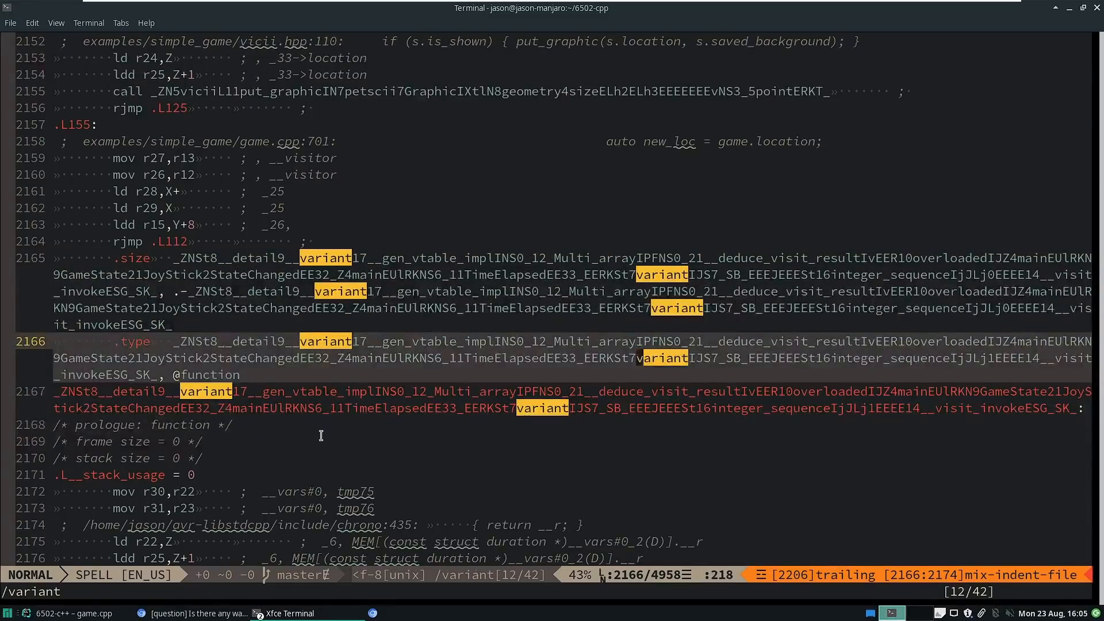
key(n)
text(nvim game.avr.a)
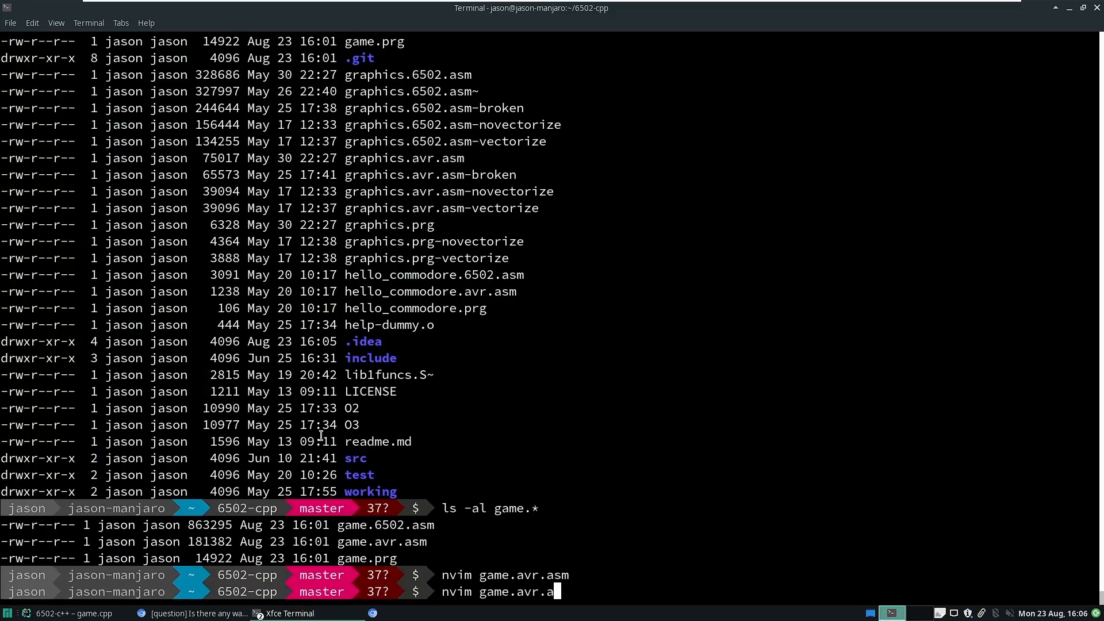
Search game.6502.asm for 'variant' and land on the visitor function's mangled label near line 3121
key(Return)
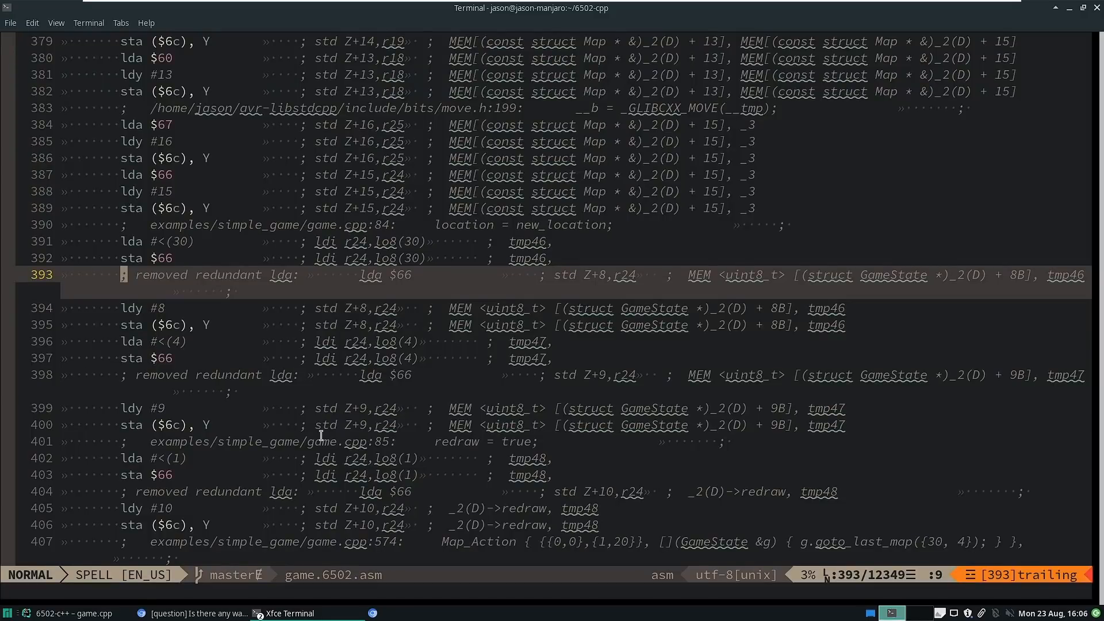
text(/variant)
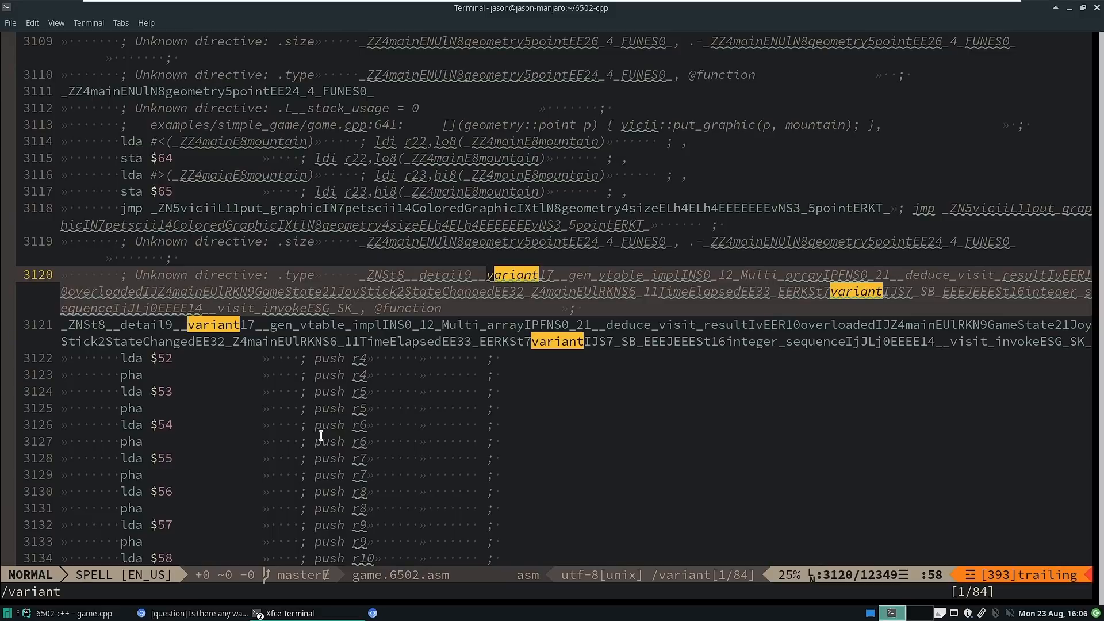
key(n)
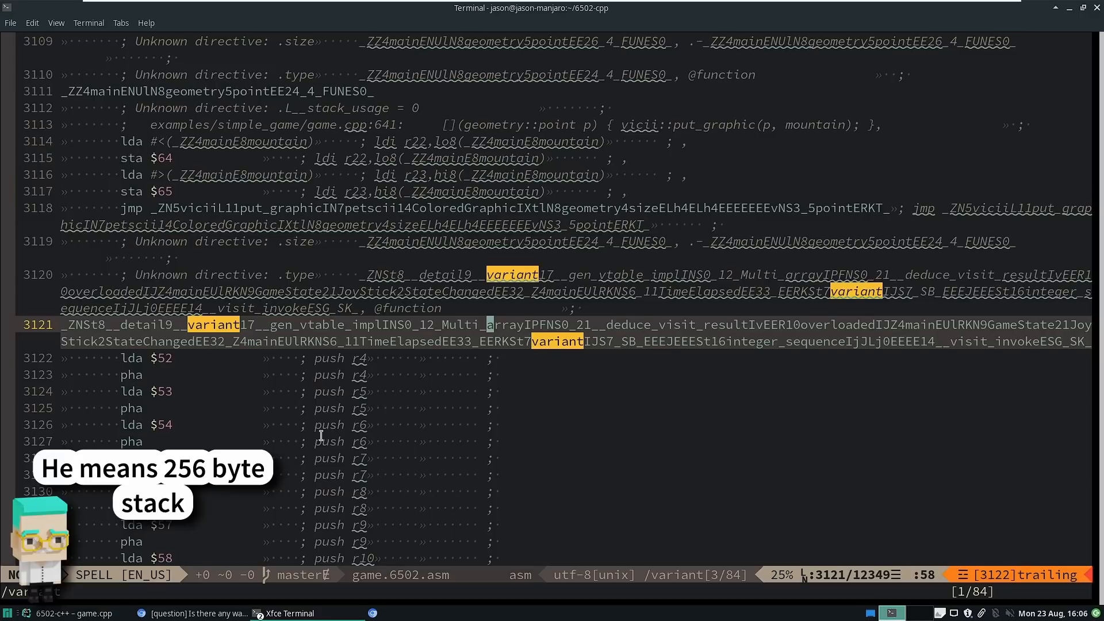
key(Escape)
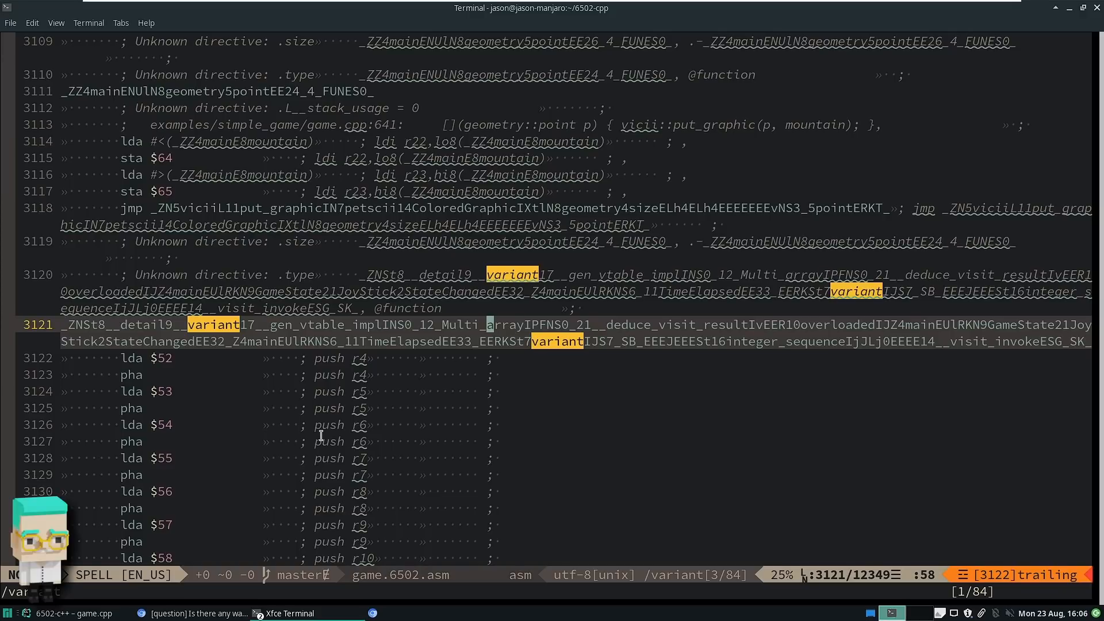
Compare new_location's 6502 loads against the AVR comments, marking addresses $6c and $55 on lines 3180-3181
scroll(down, 3)
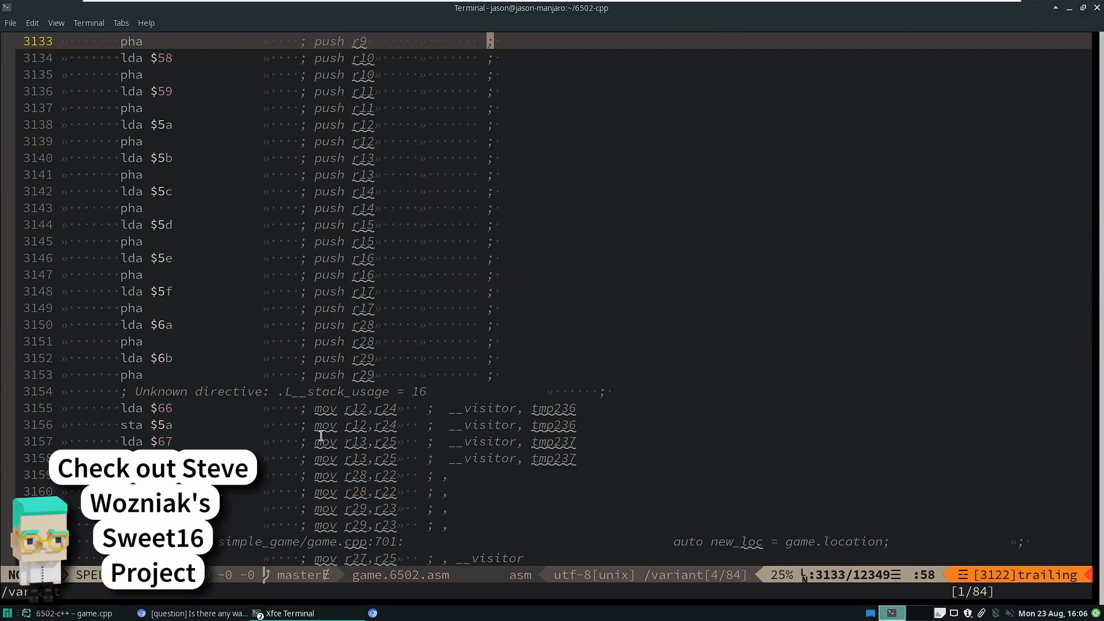
scroll(down, 3)
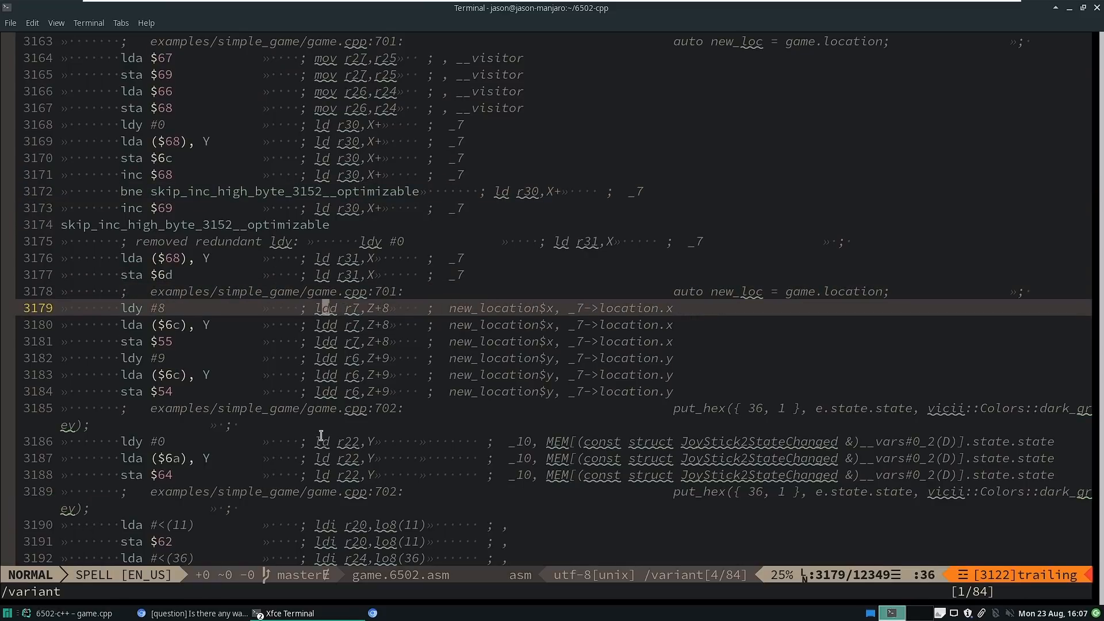
key(v)
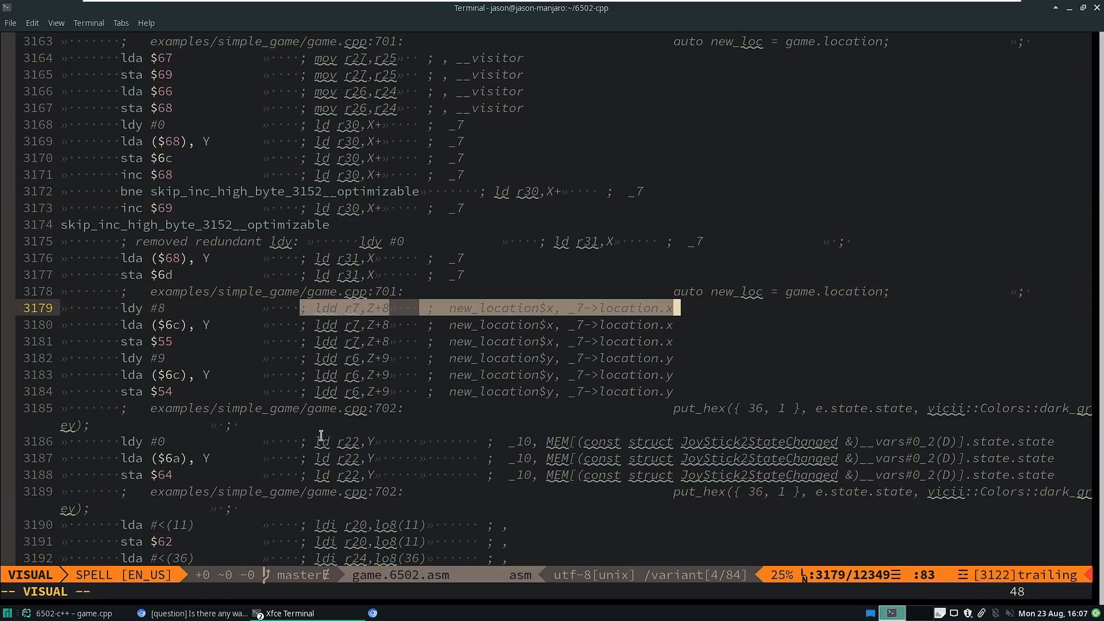
key(Escape)
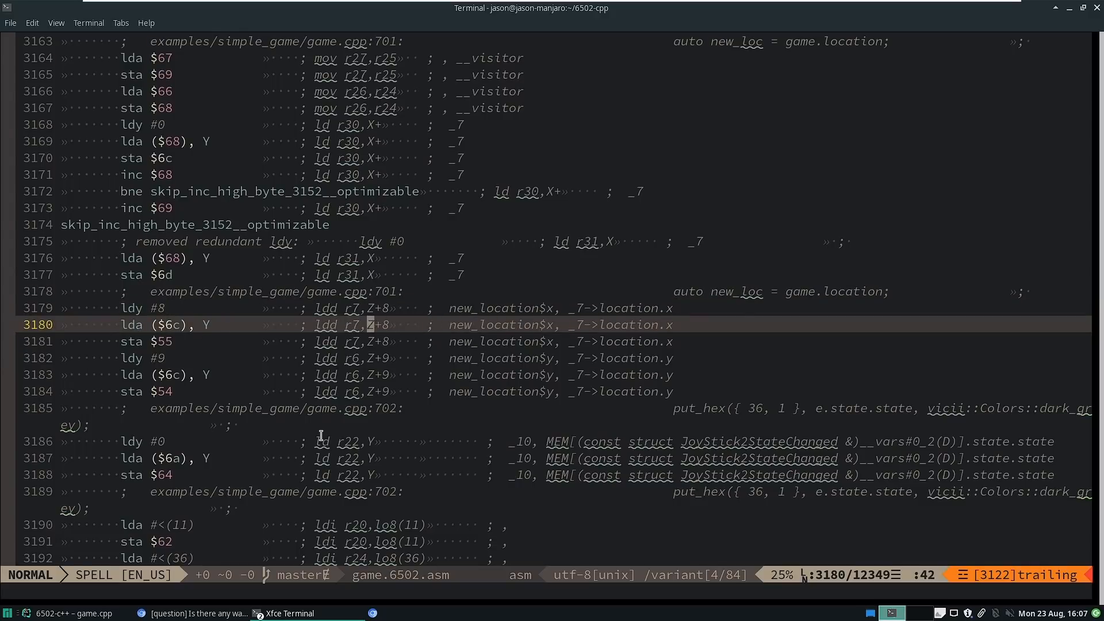
key(Up)
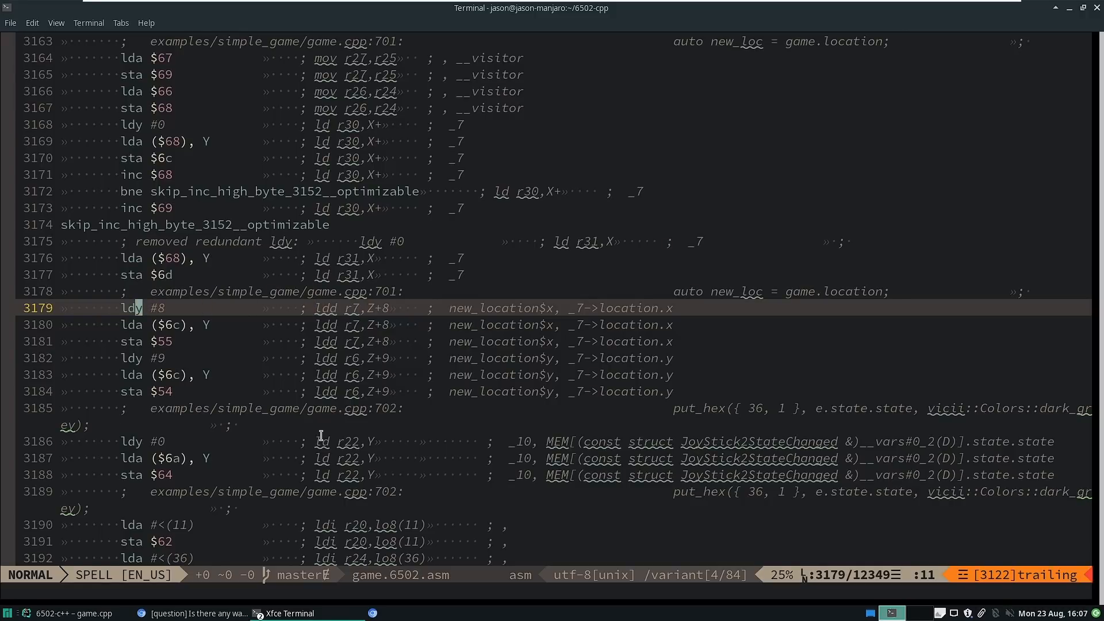
key(j)
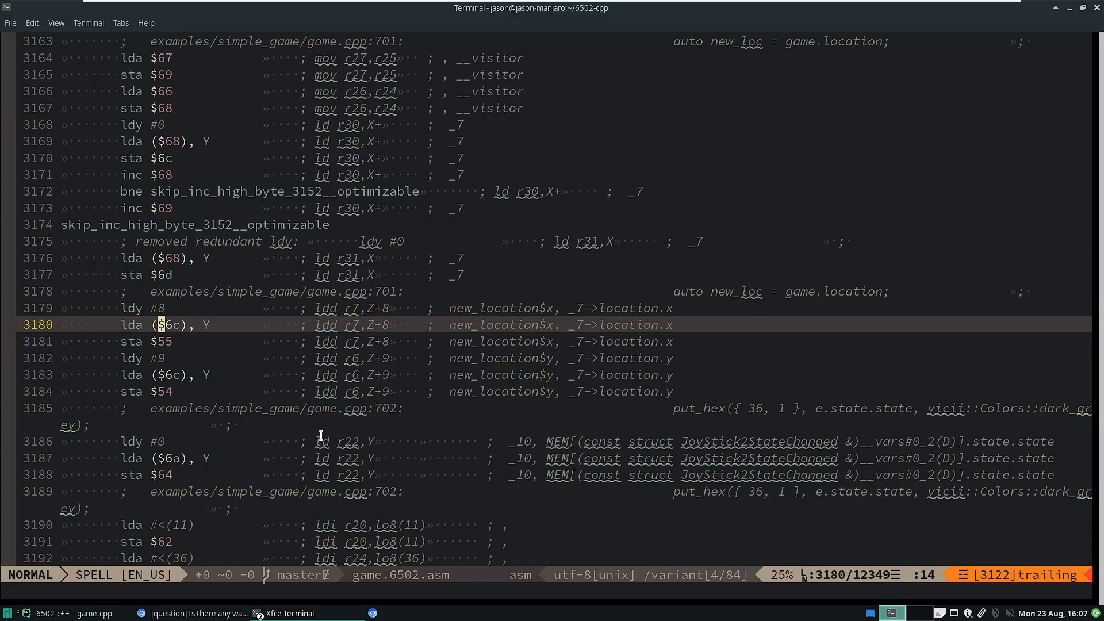
key(v)
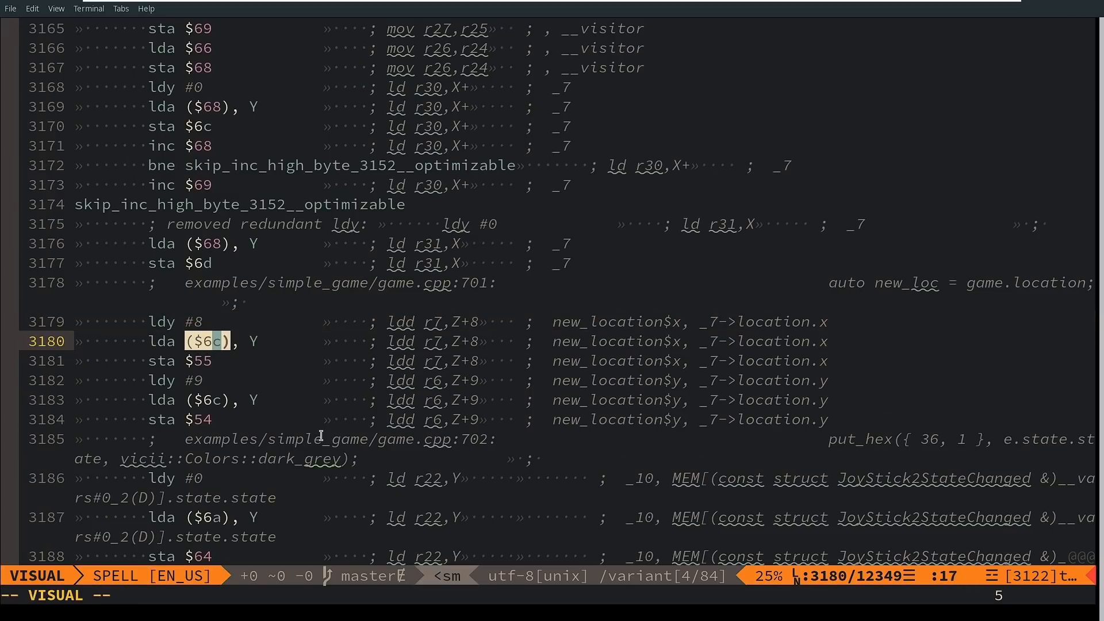
key(Escape)
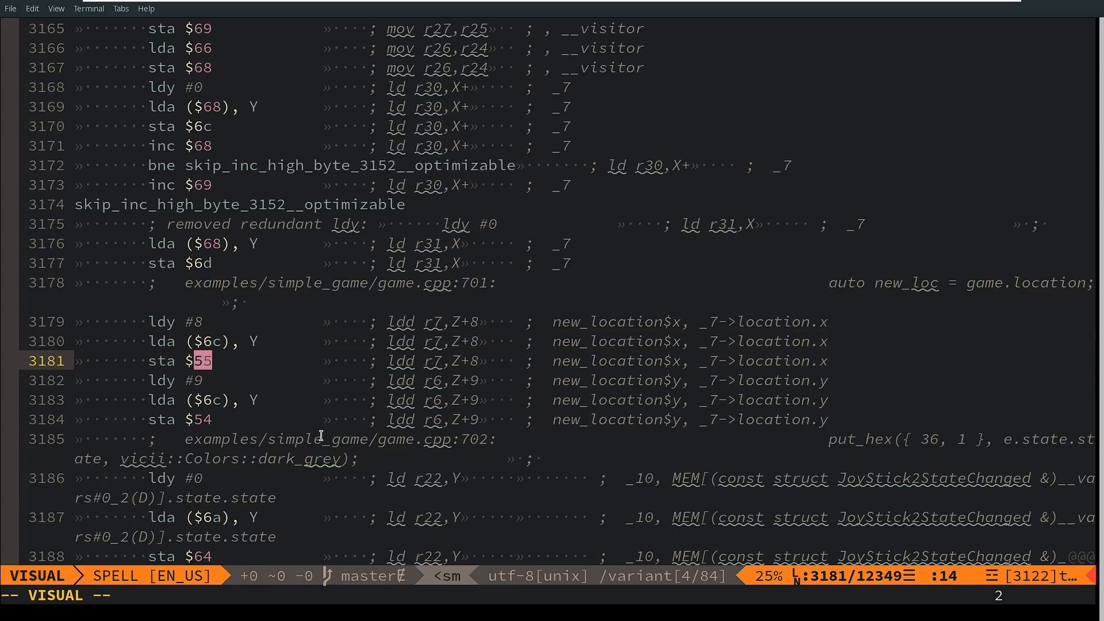
key(Escape)
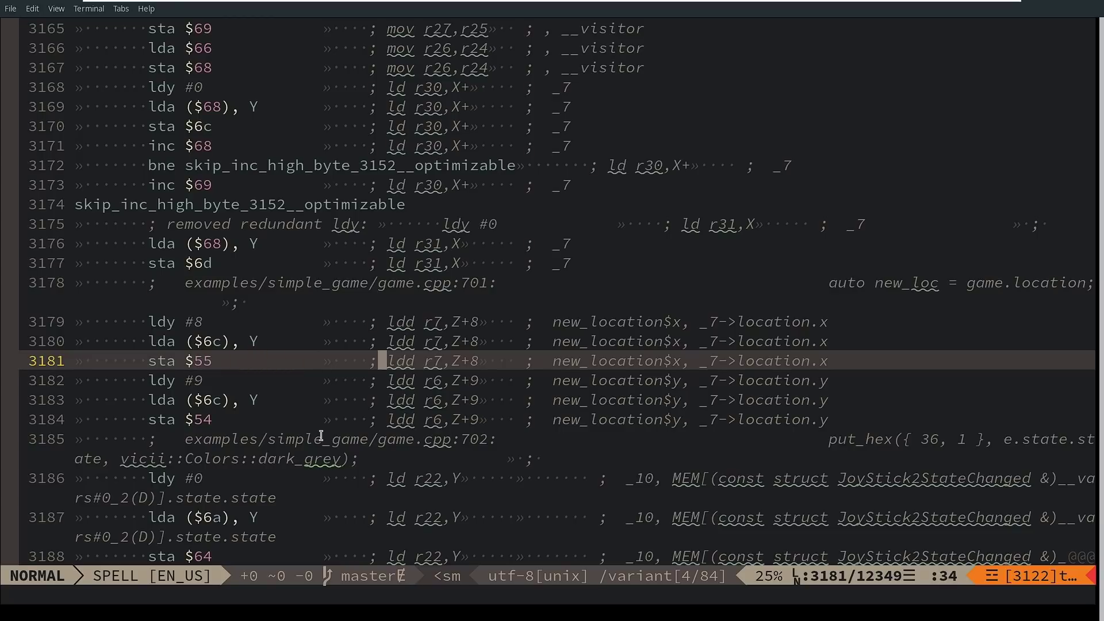
Scroll down to the joystick up/down/left/right checks around line 3223
scroll(down, 3)
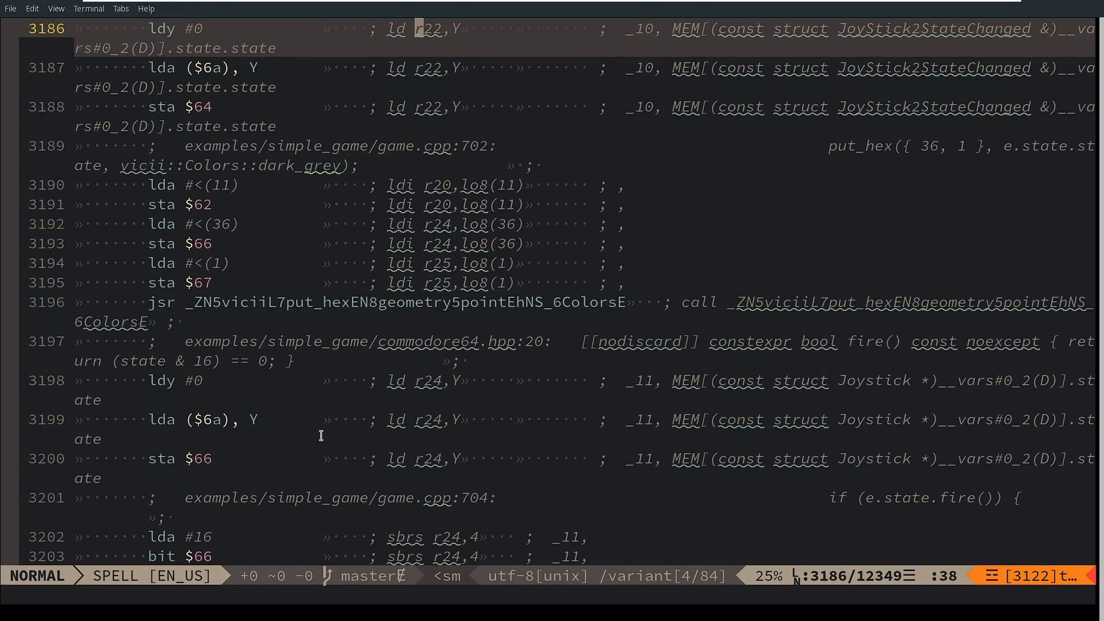
scroll(down, 3)
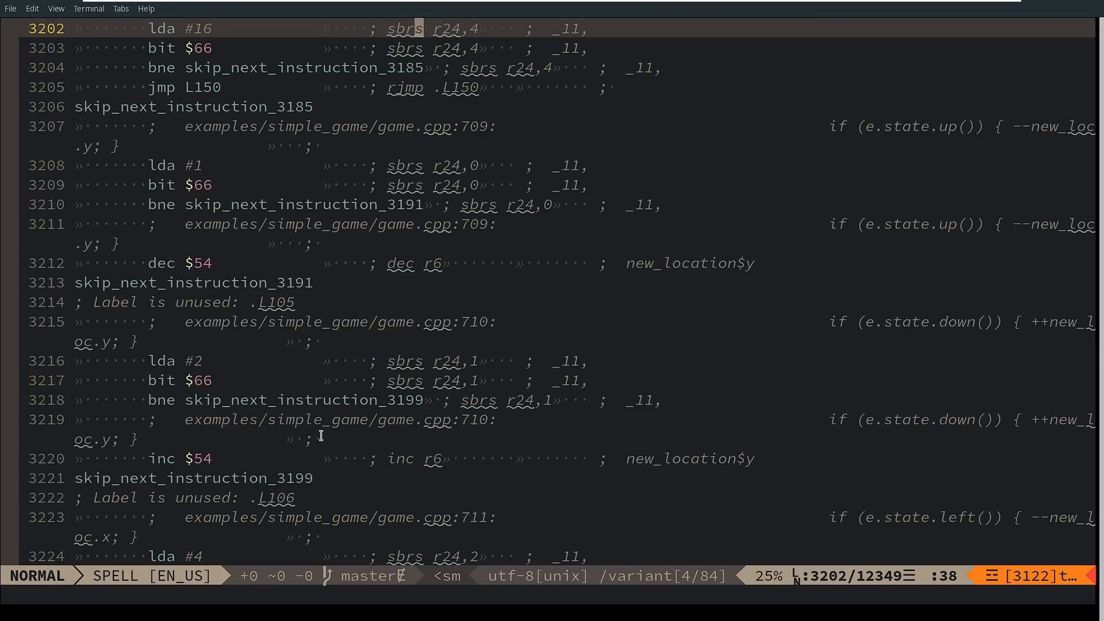
scroll(down, 3)
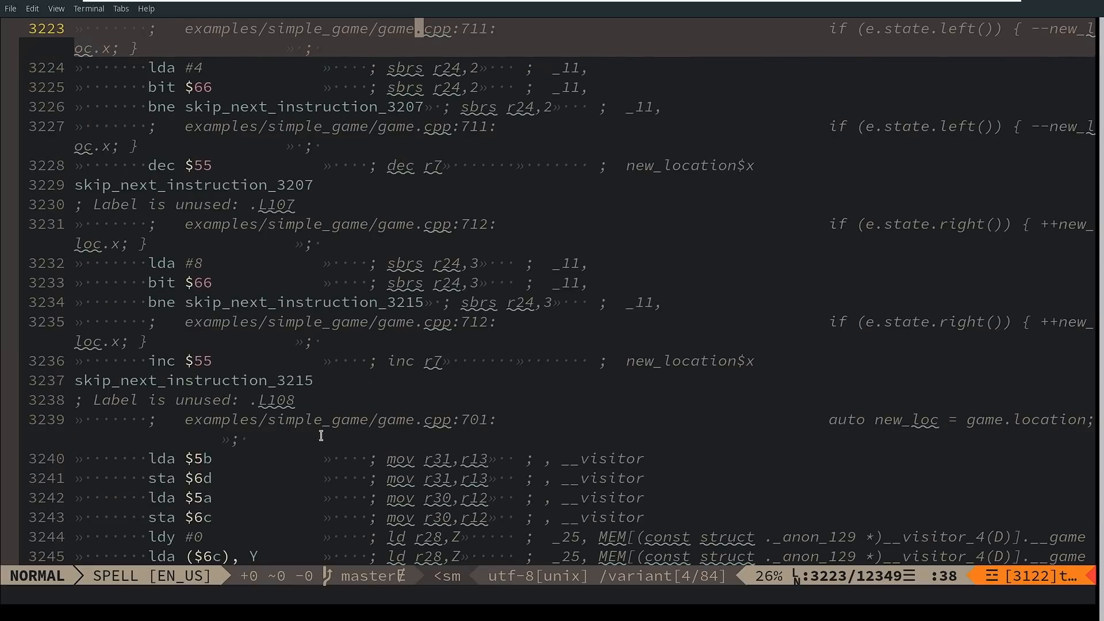
Search for 'remove' and mark the optimizer's dead-store comments on the $68 and $52 stores, lines 3353-3359
text(/remove)
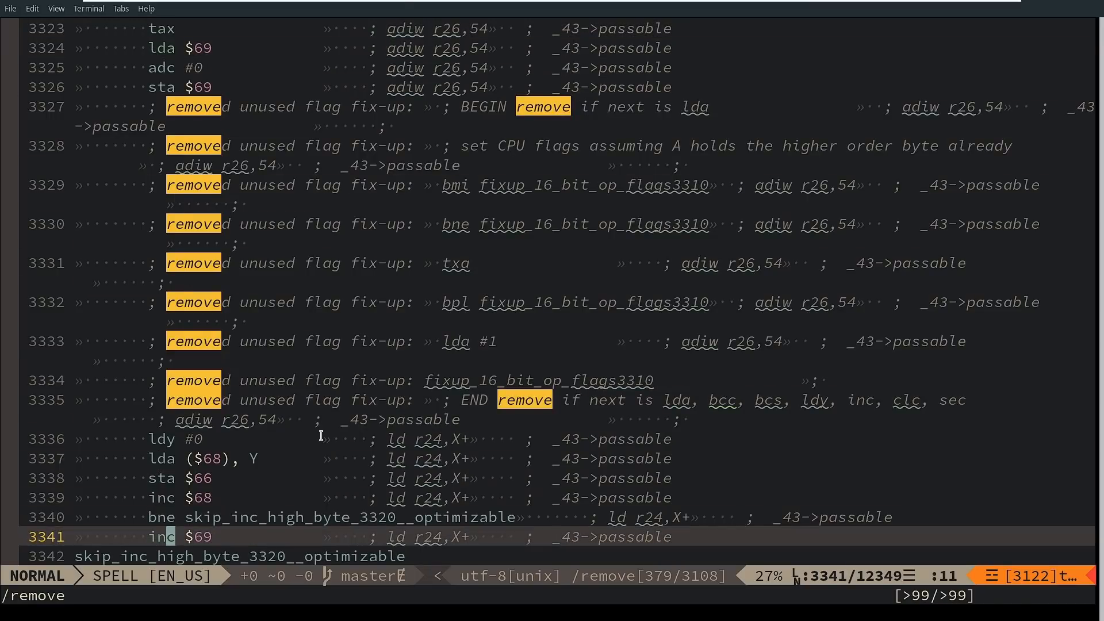
scroll(down, 3)
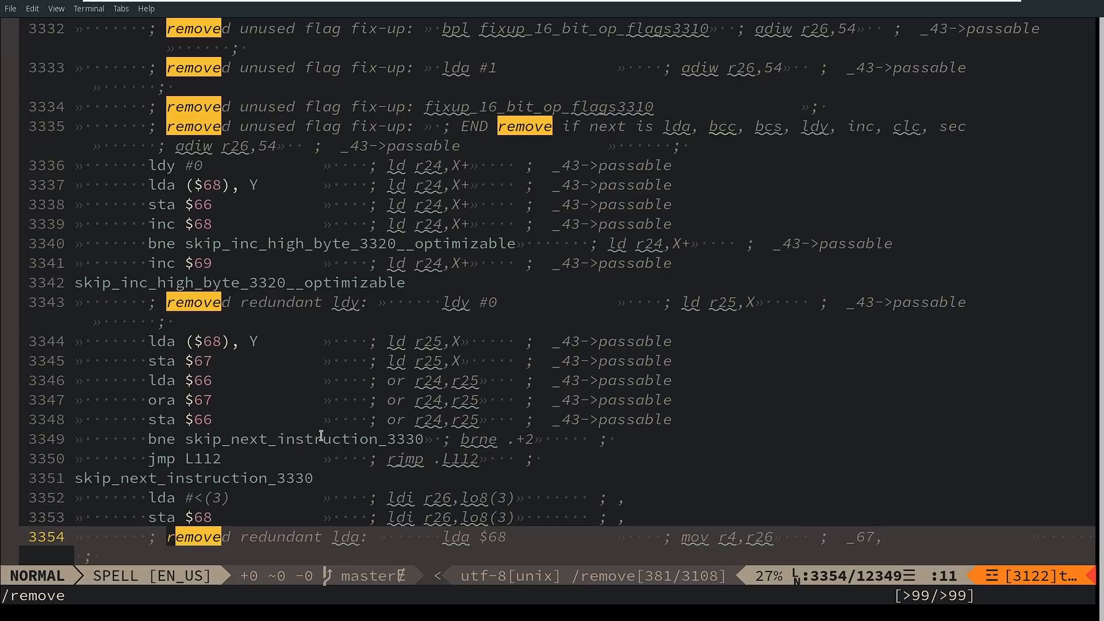
scroll(down, 3)
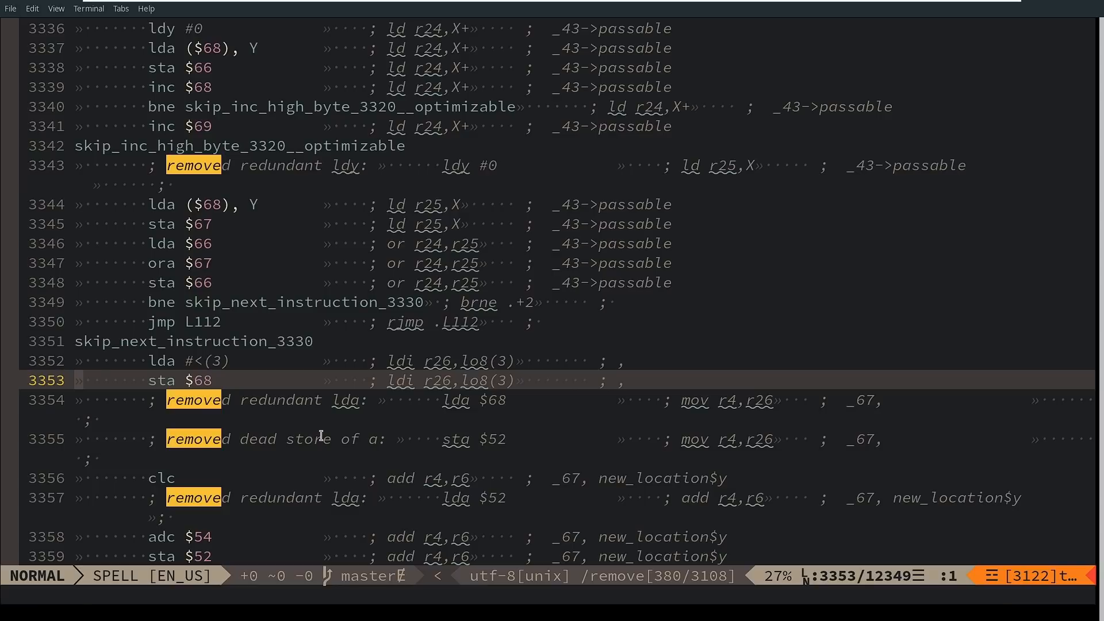
key(j)
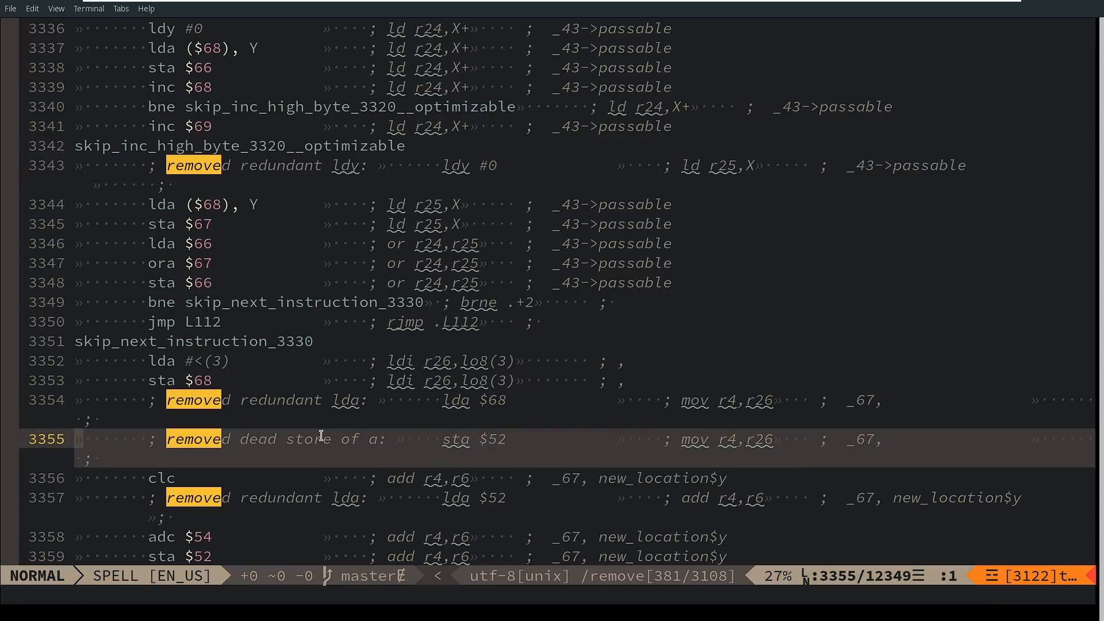
key(V)
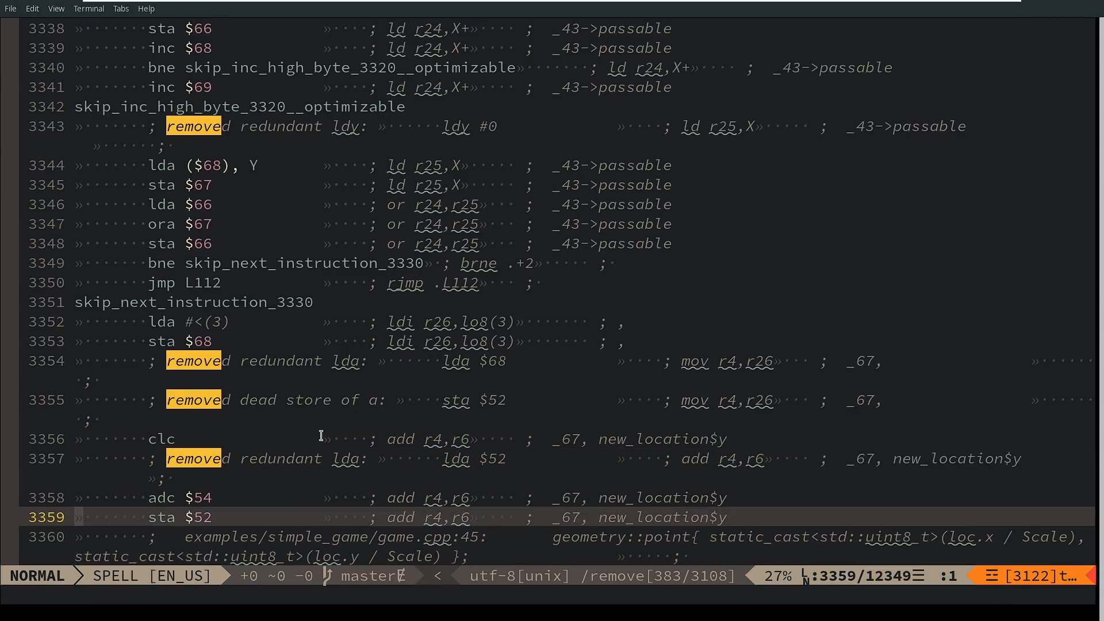
key(v)
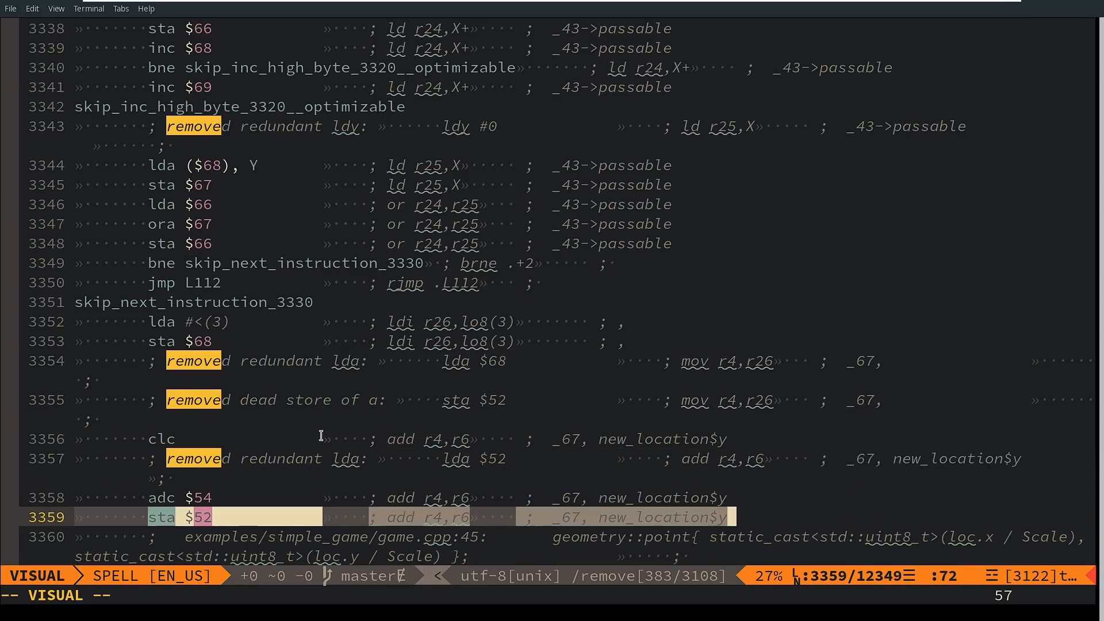
key(Escape)
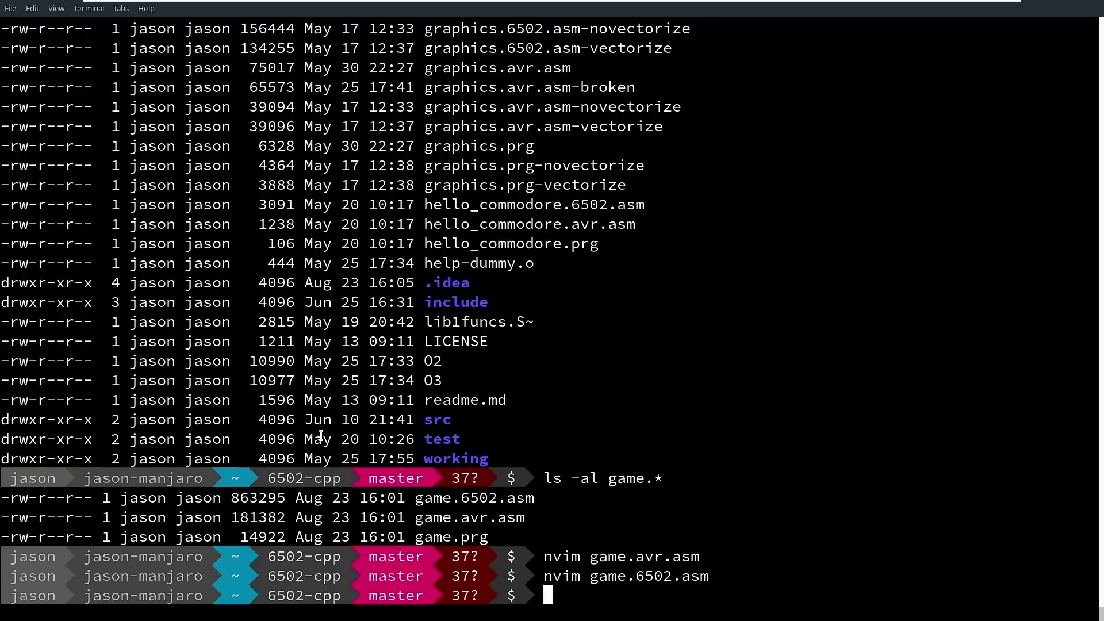
Note game.prg at 14922 bytes, then rebuild game.cpp for c64 with --optimize=0, growing it to 17951 bytes
double_click(453, 537)
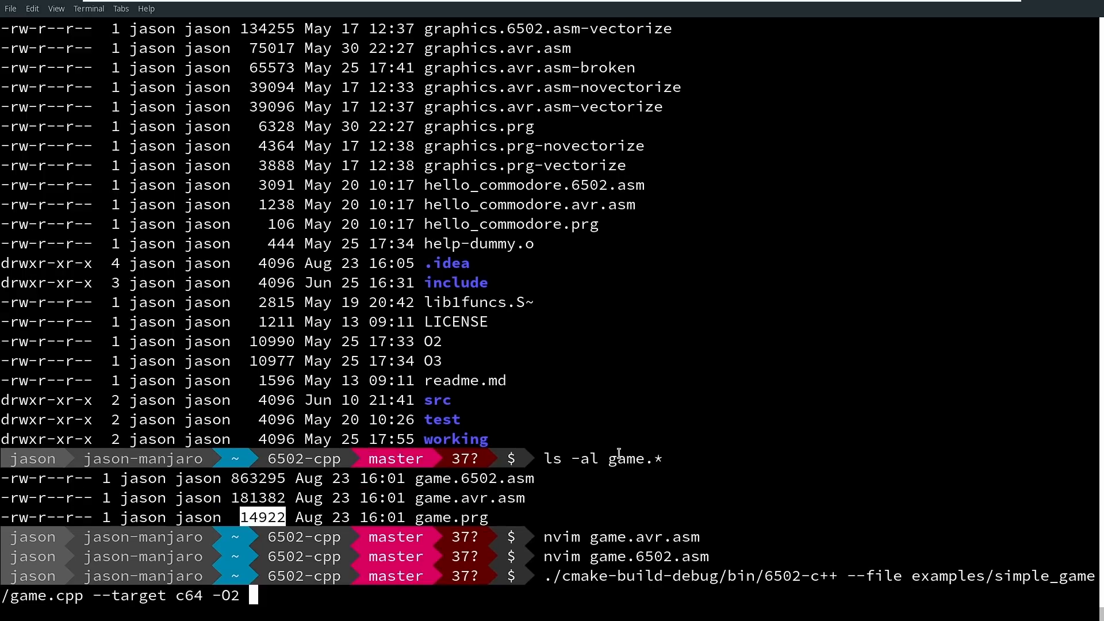
text(--)
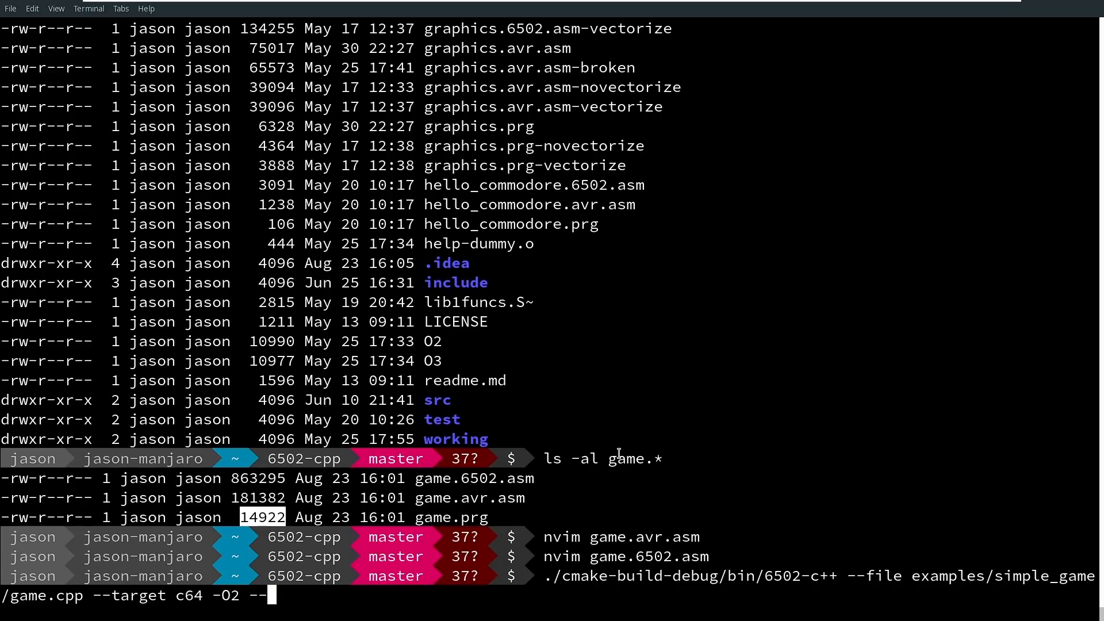
text(opt)
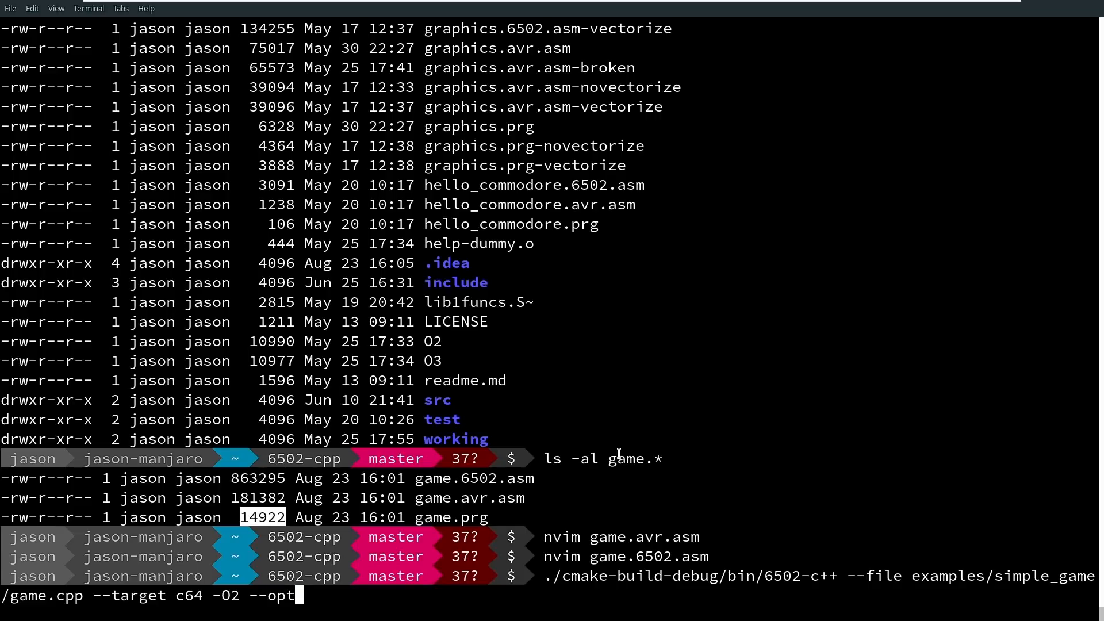
text(imize=0)
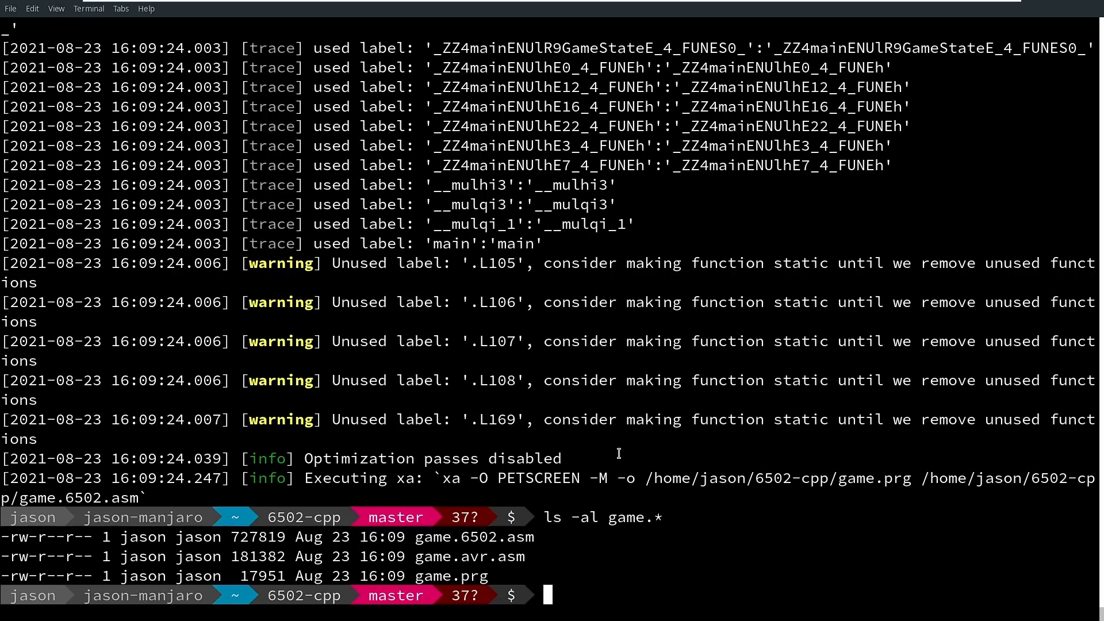
List the contents of the examples folder
text(ls e)
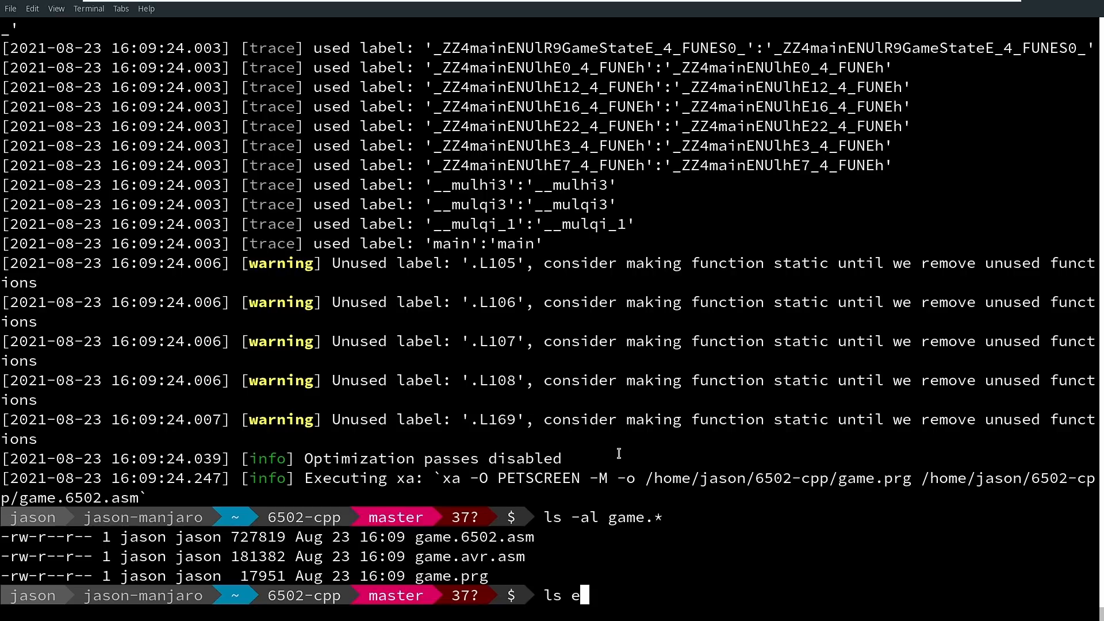
key(Return)
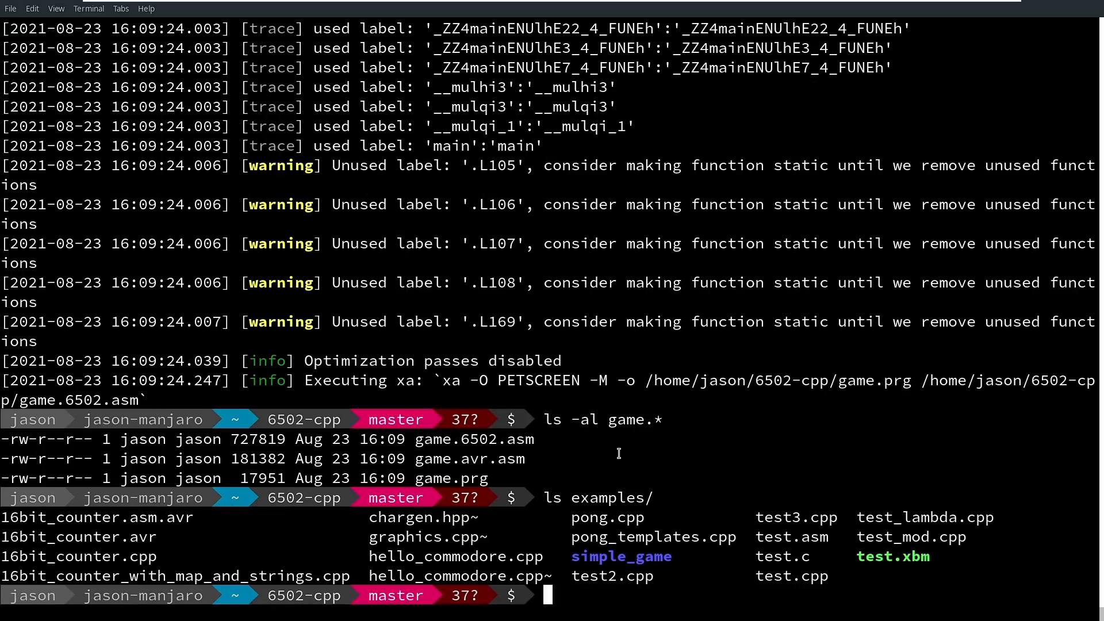